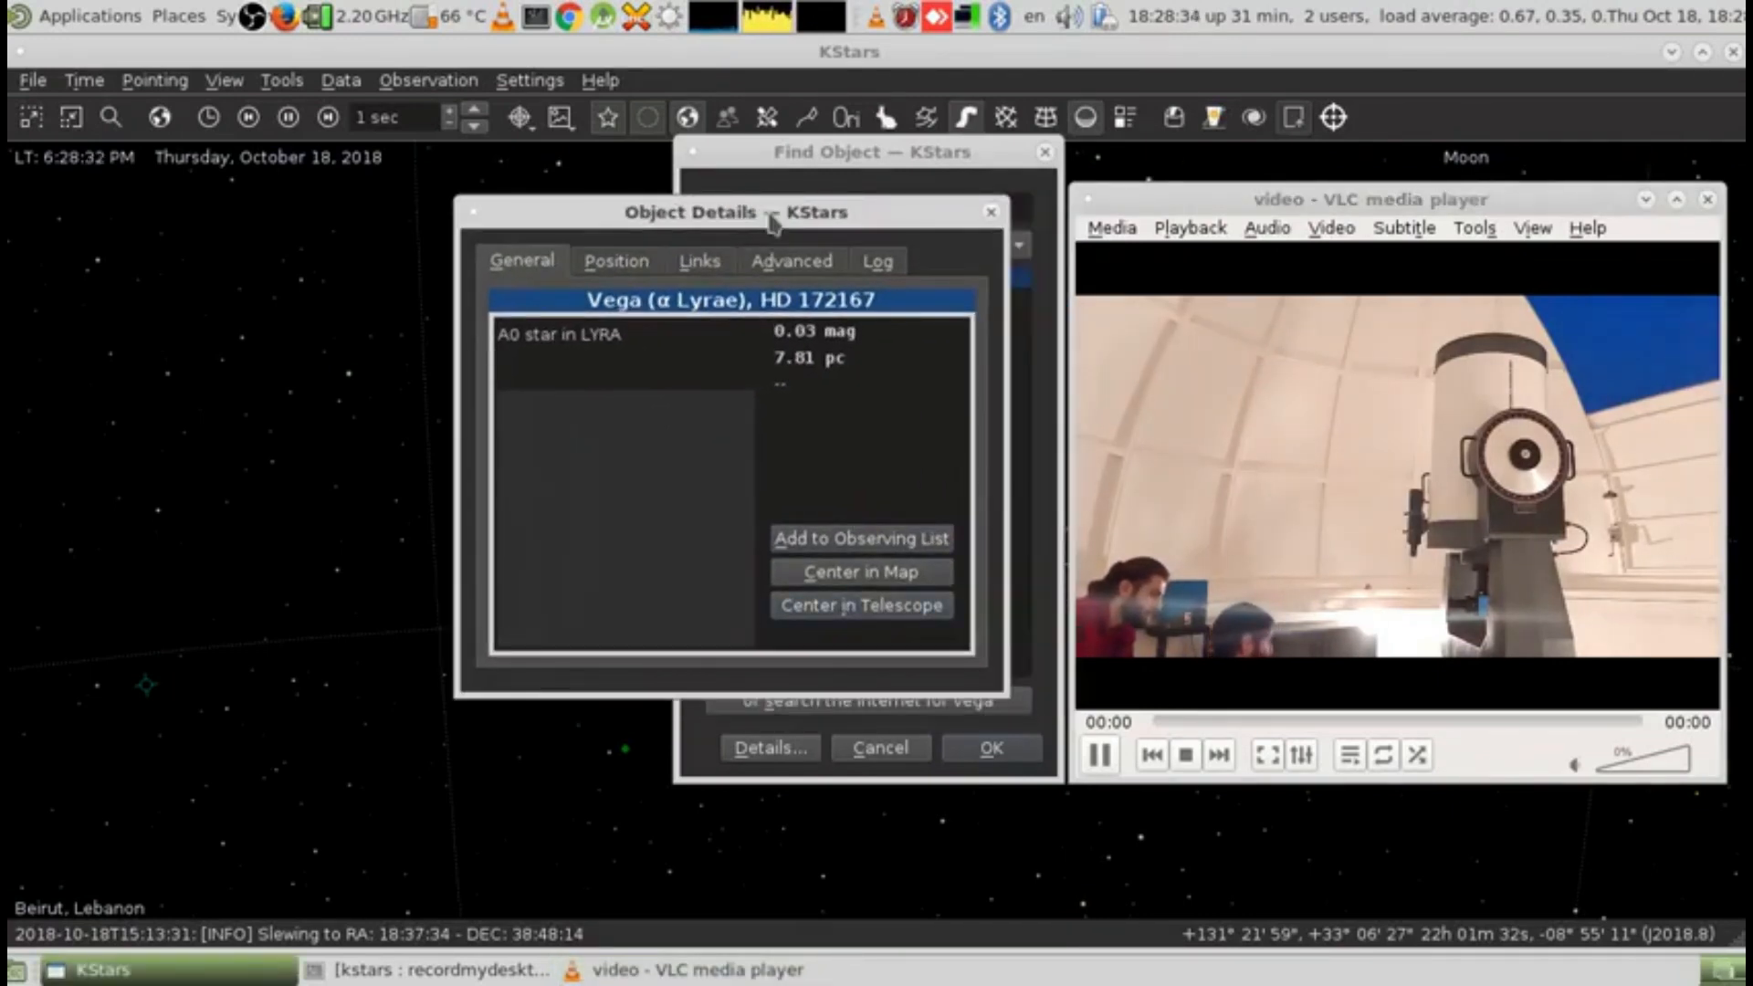
pyautogui.moveTo(992, 215)
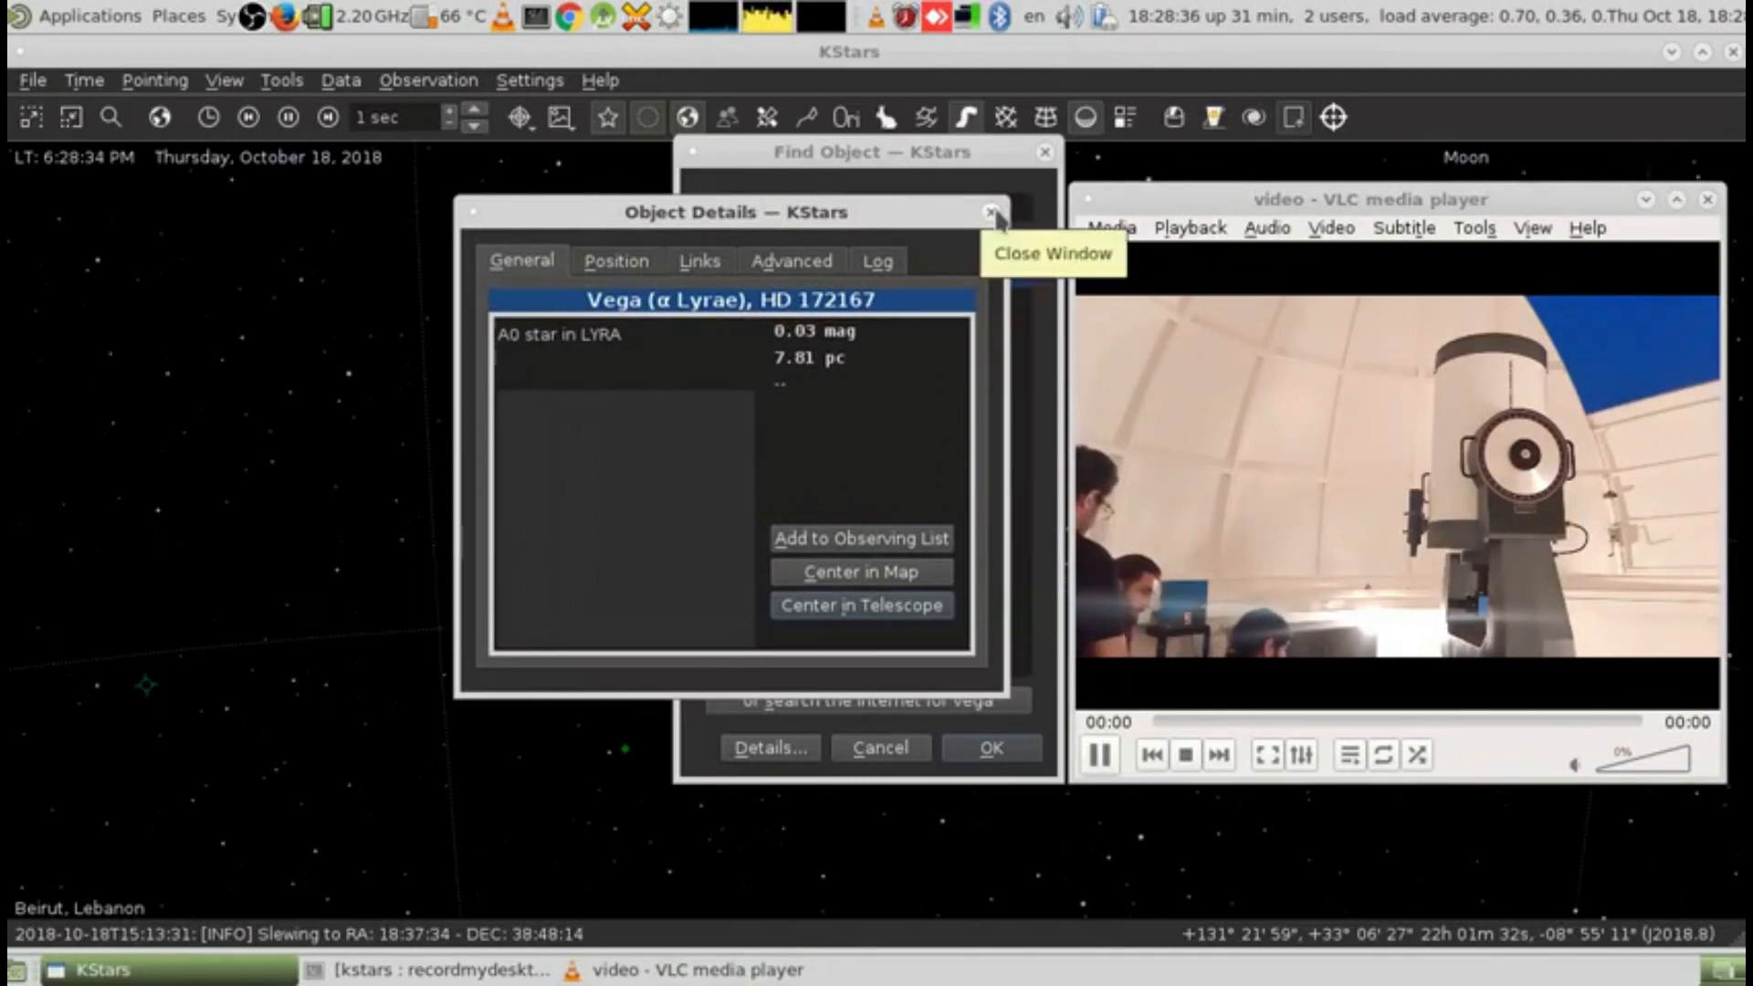
# Close Vega's details and show the Moon's details: magnitude −10.80, 68% illumination.
pyautogui.click(990, 212)
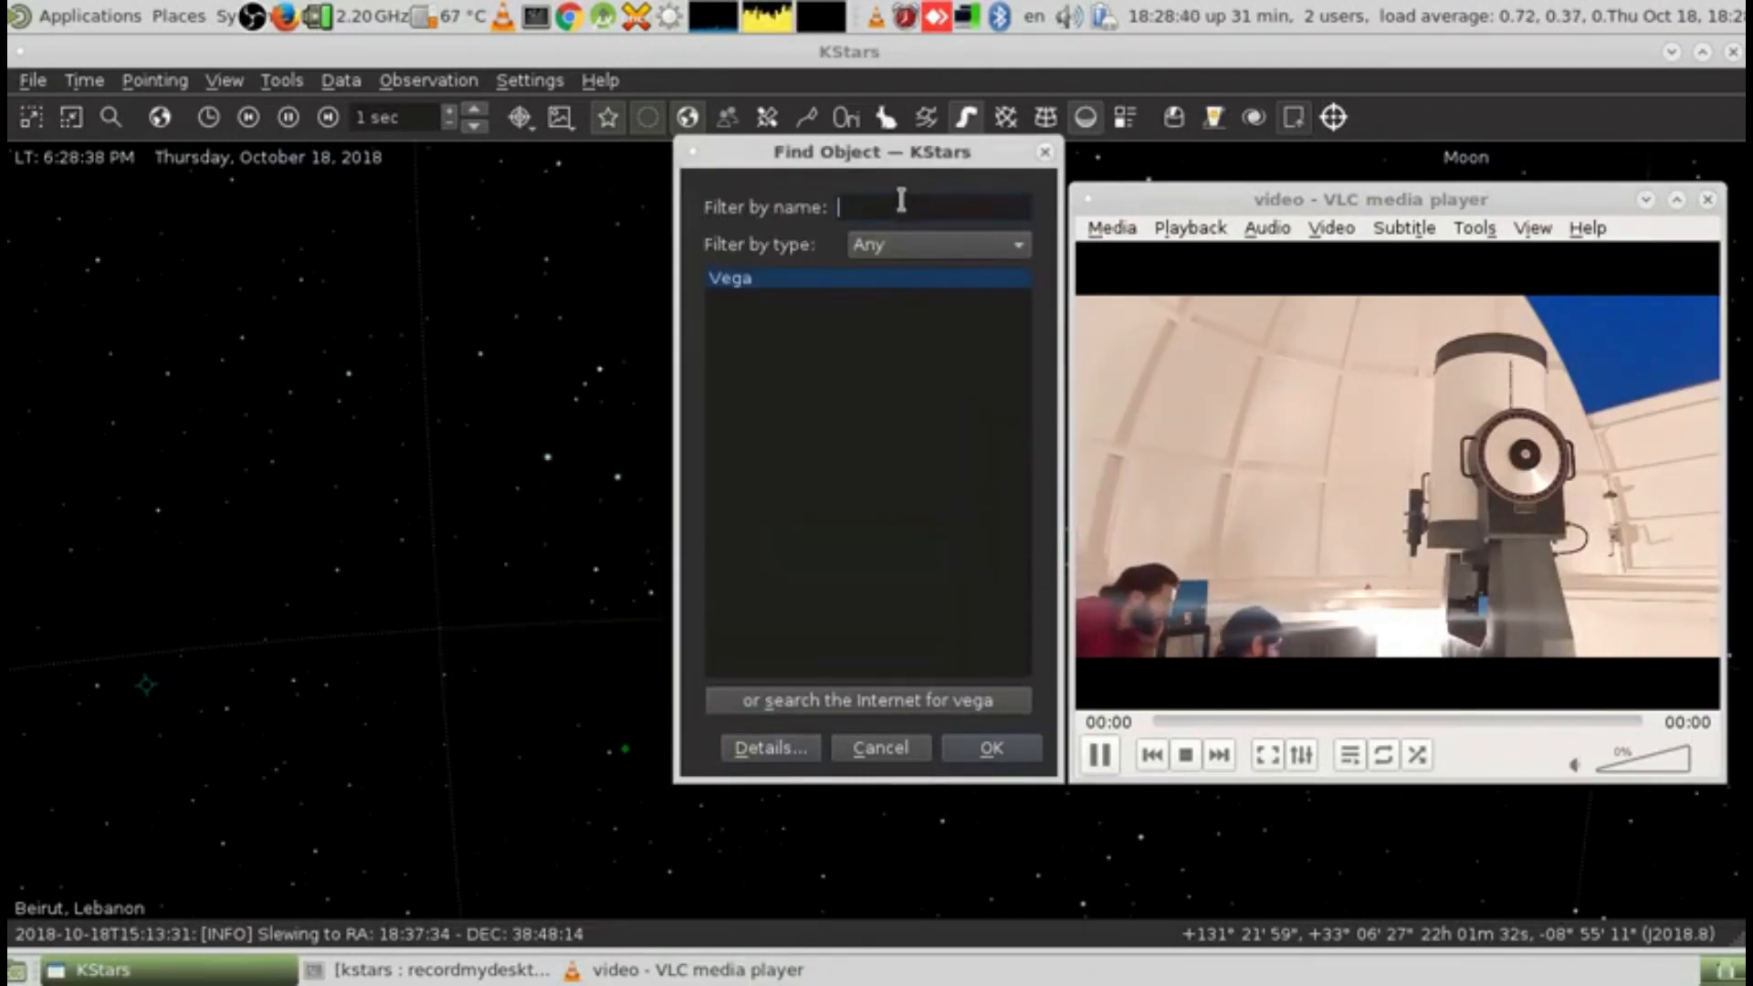
pyautogui.write('moon')
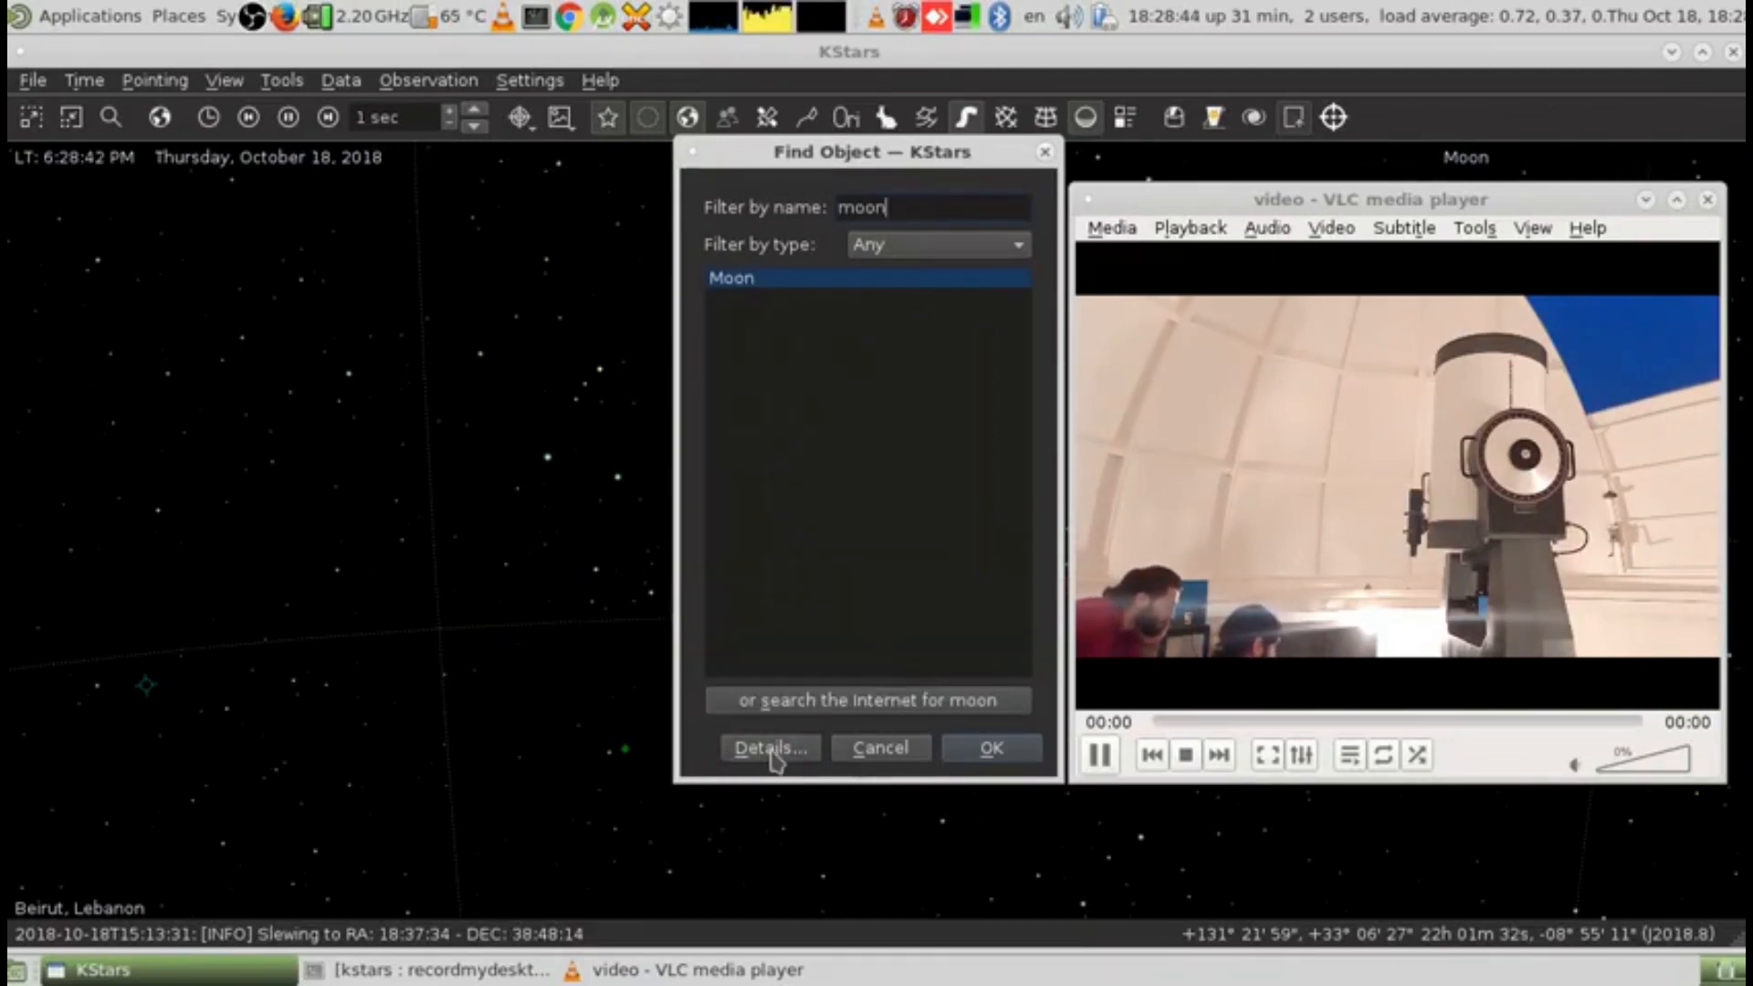
pyautogui.click(768, 747)
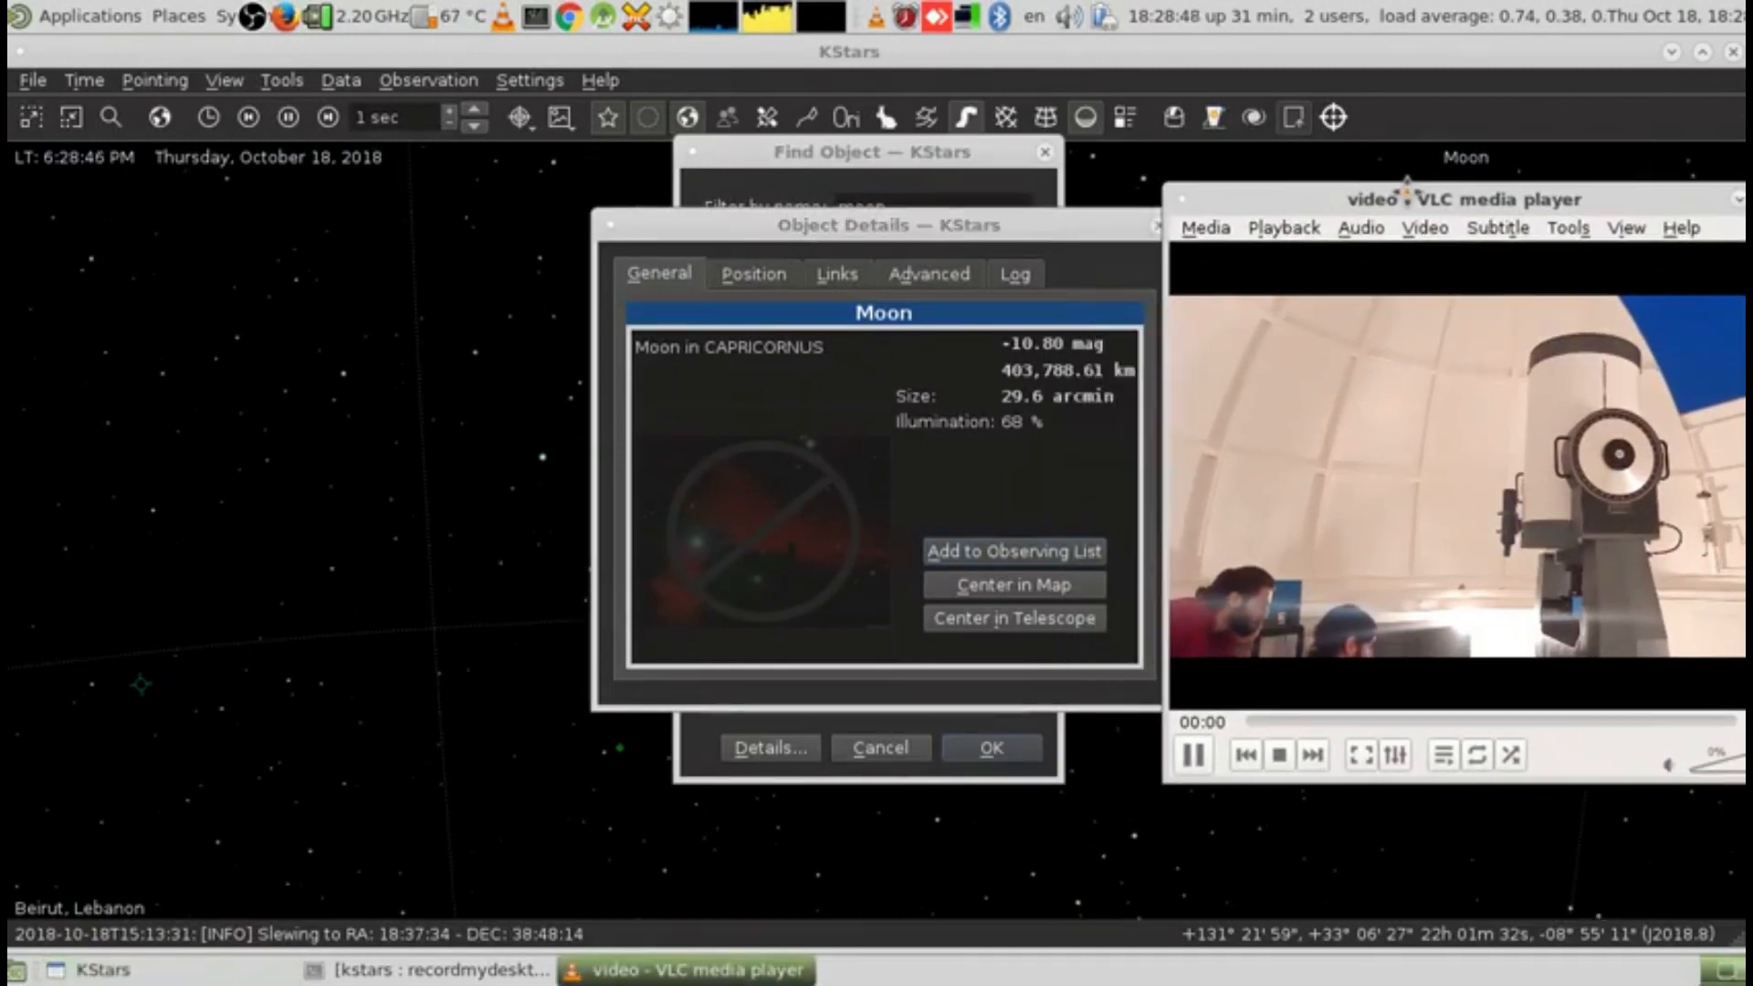
pyautogui.moveTo(1026, 644)
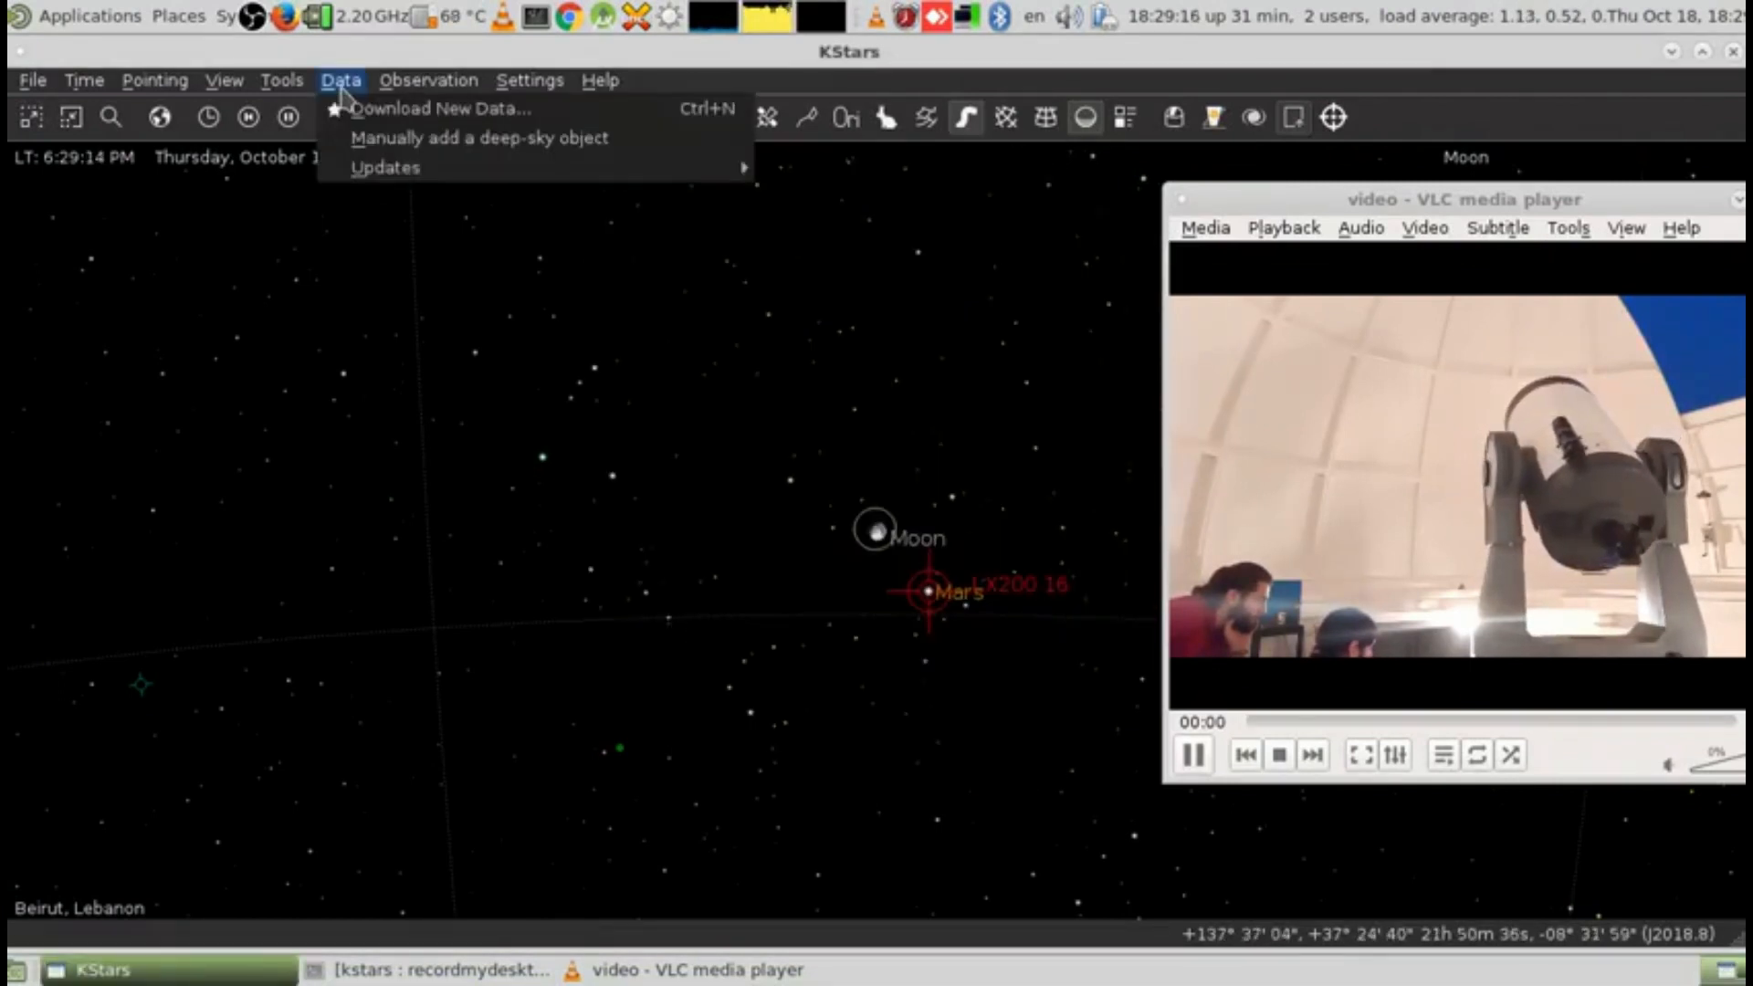
# In the Device Manager, stop and rerun the LX200 16 driver service.
pyautogui.click(428, 80)
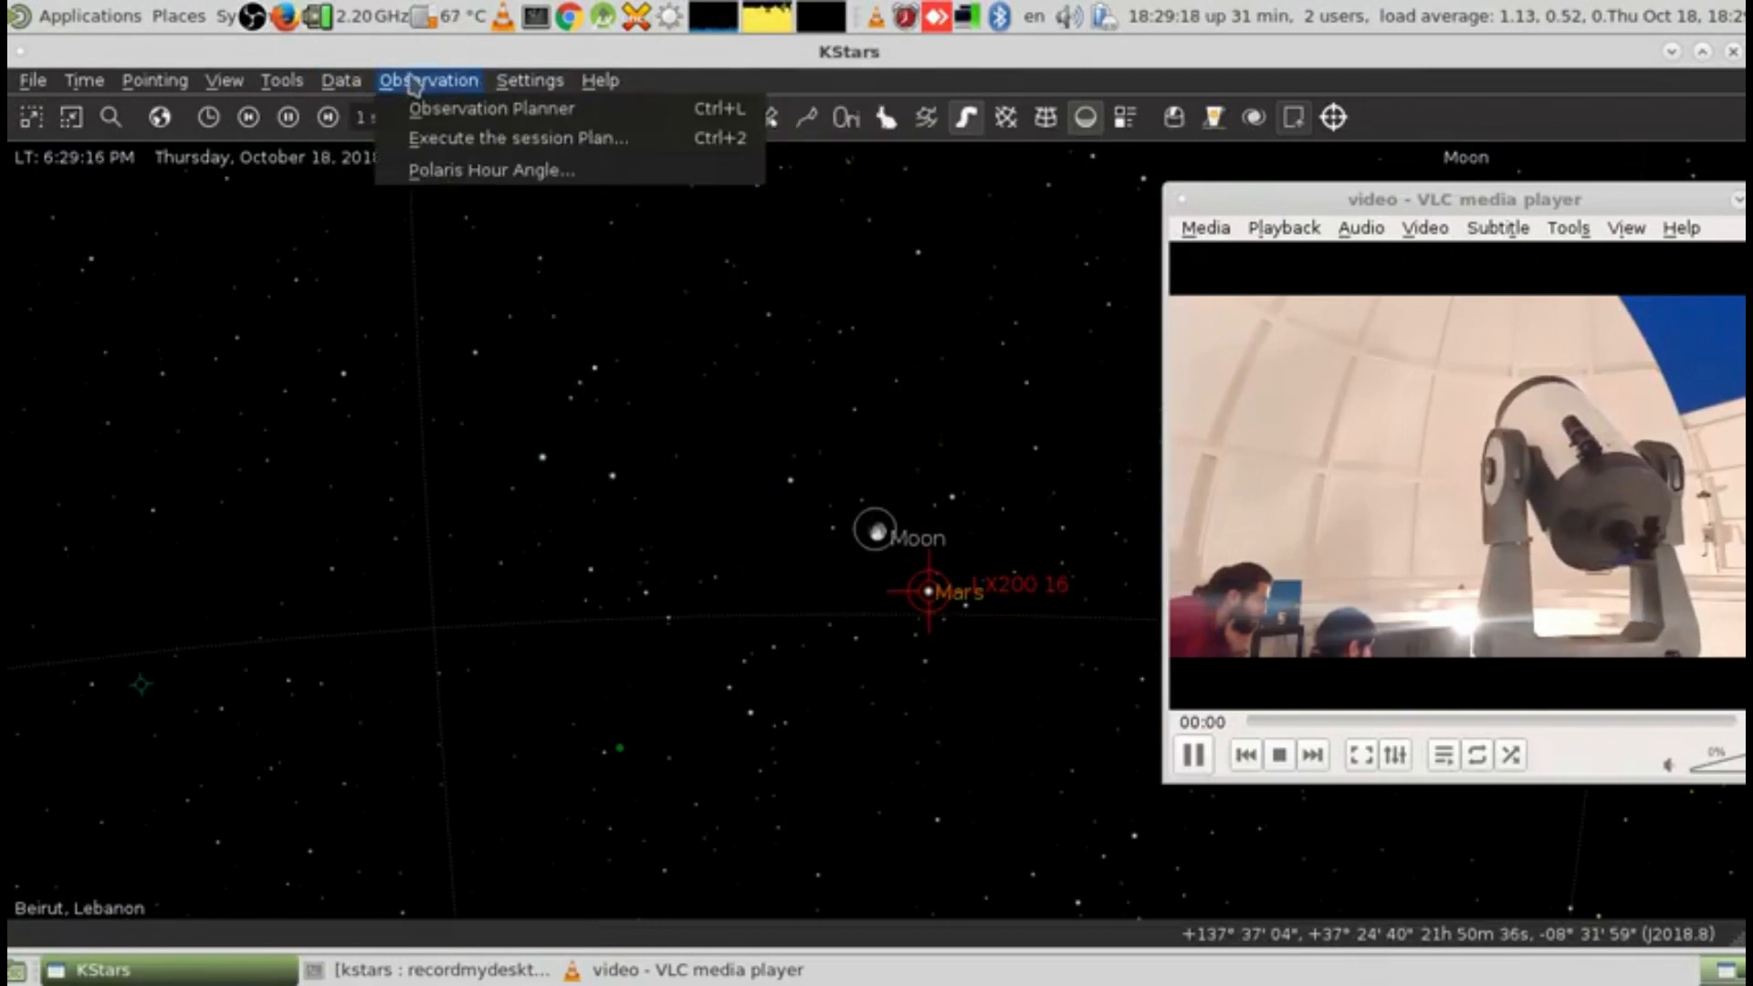
pyautogui.click(281, 81)
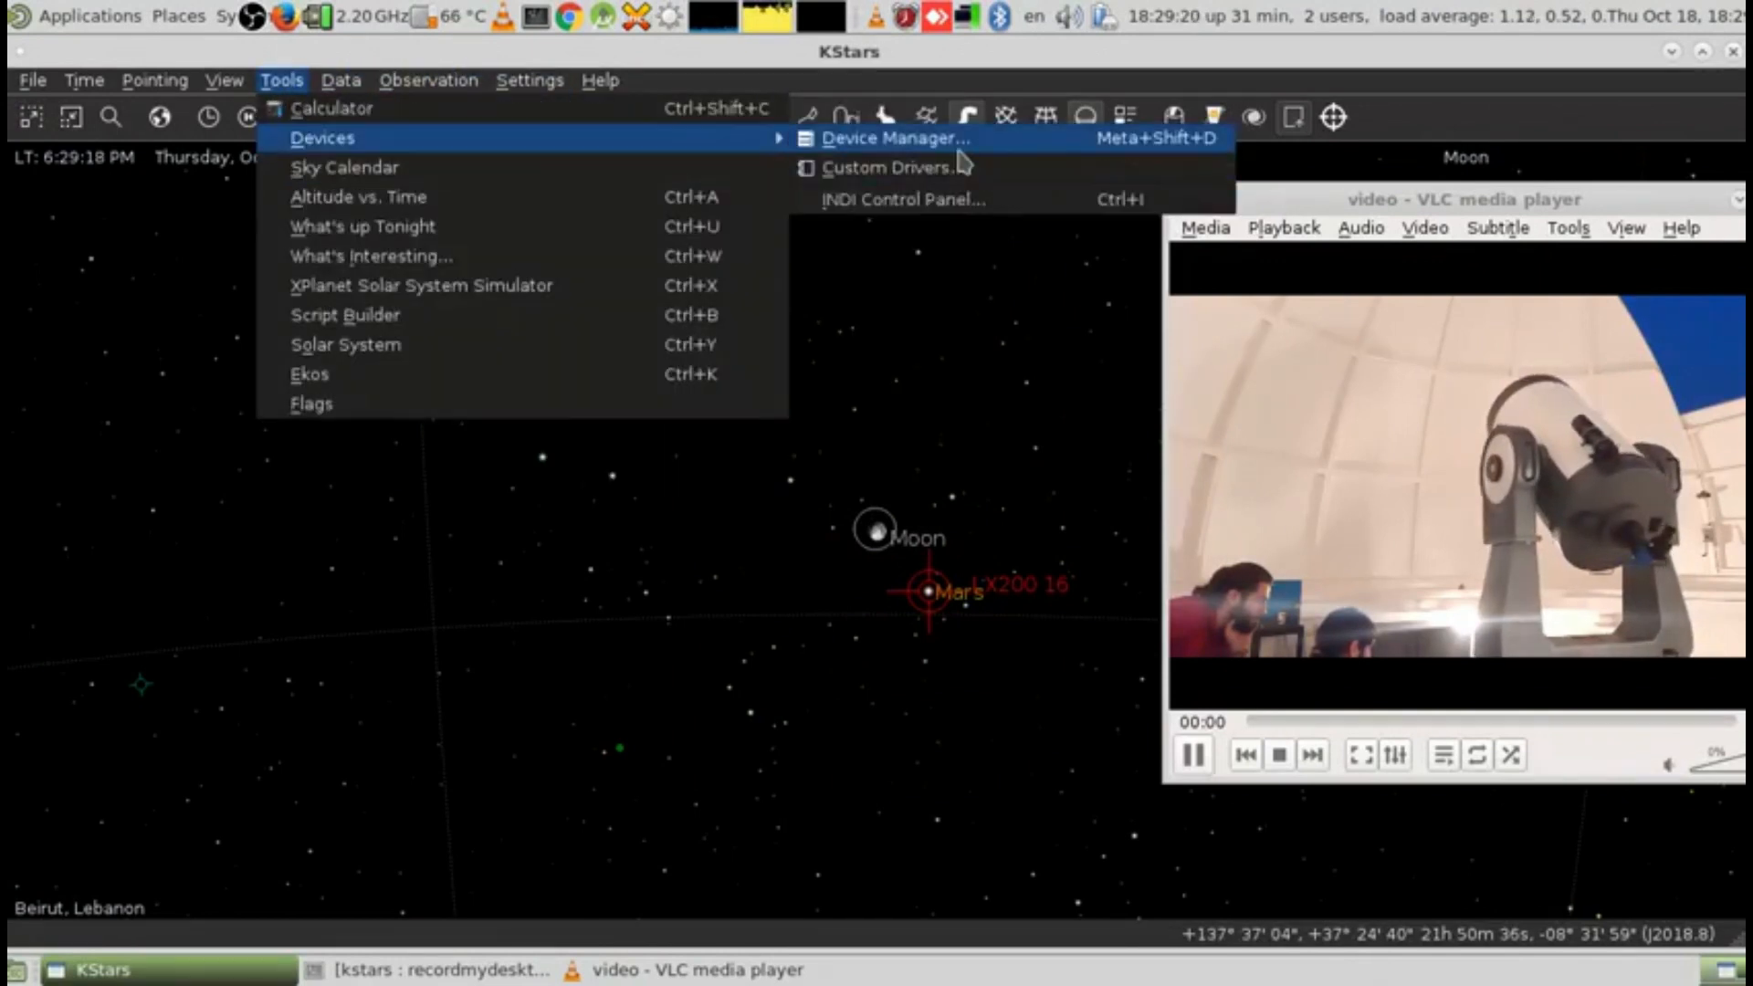
pyautogui.click(884, 138)
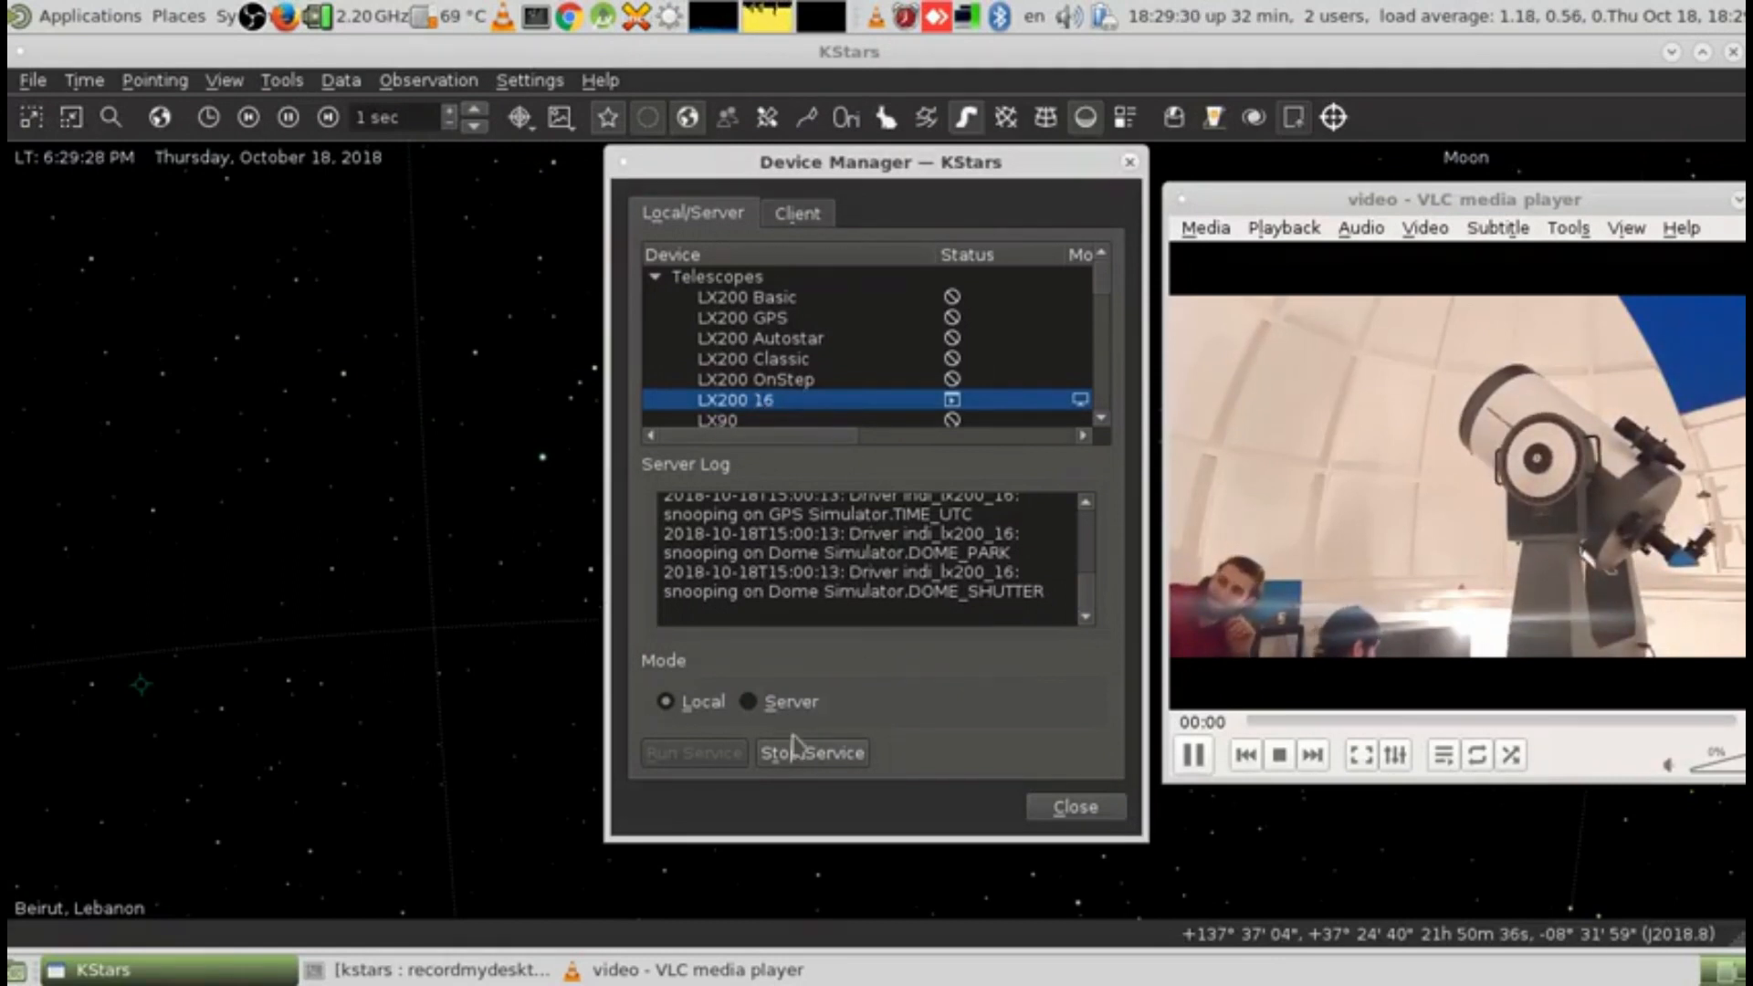
pyautogui.click(811, 752)
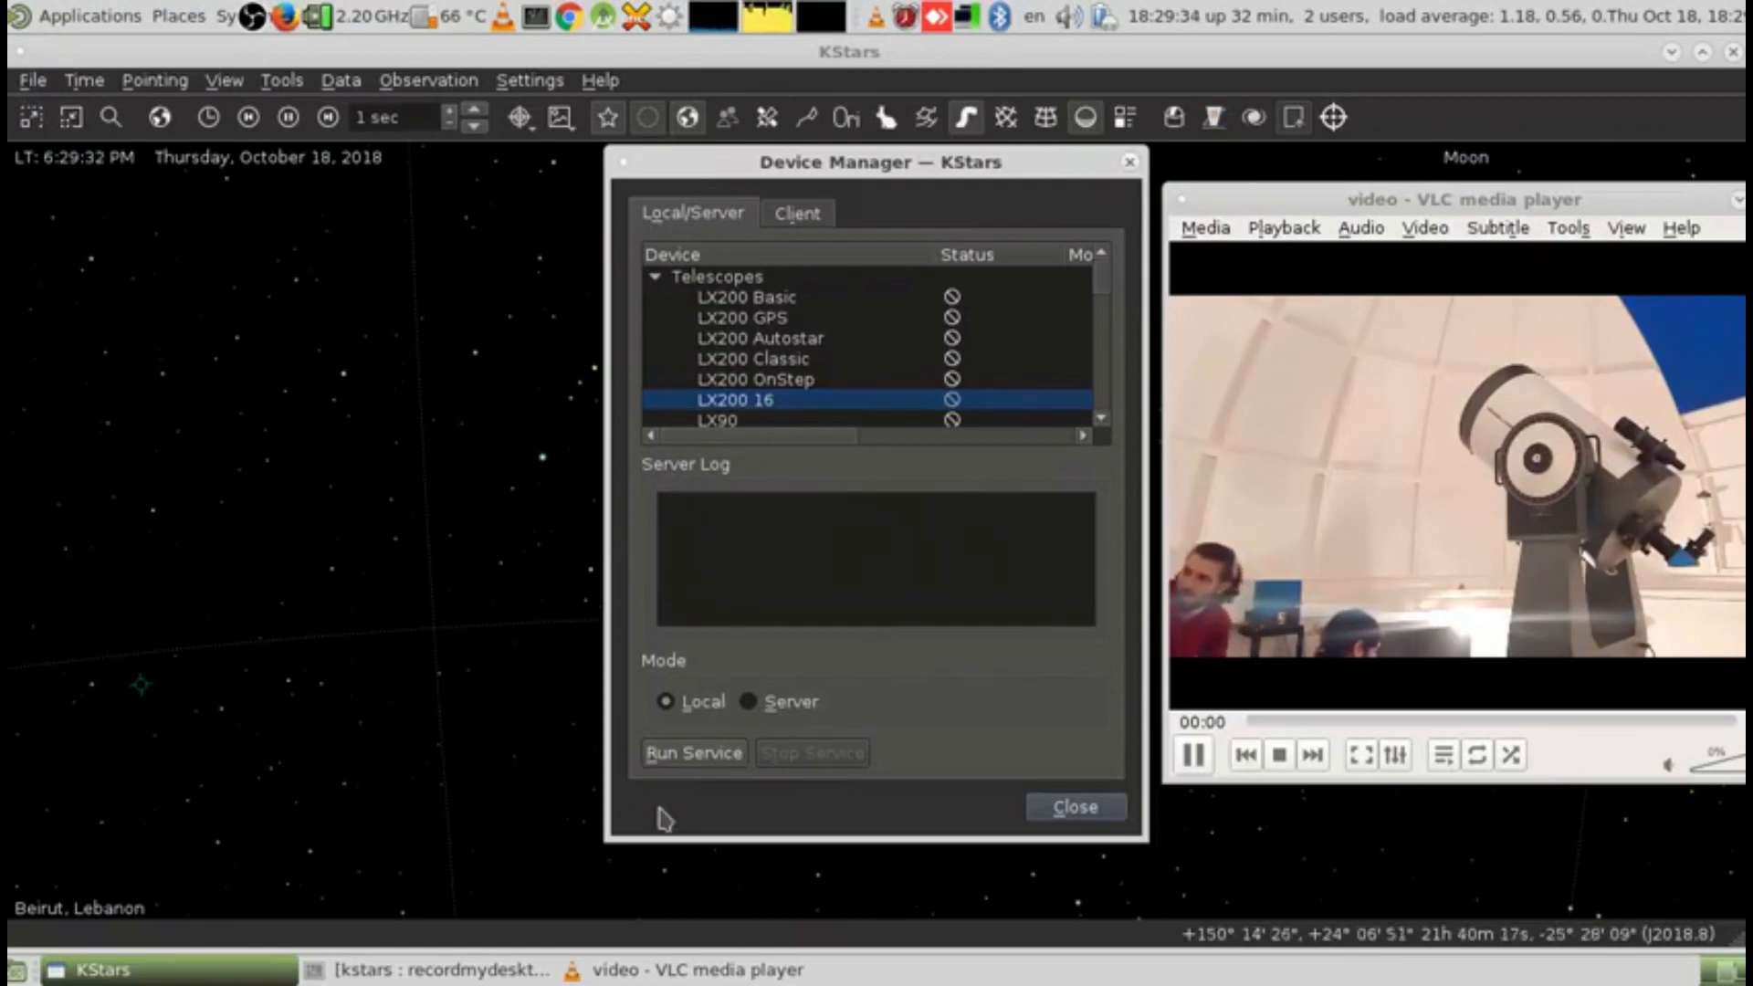
pyautogui.click(694, 752)
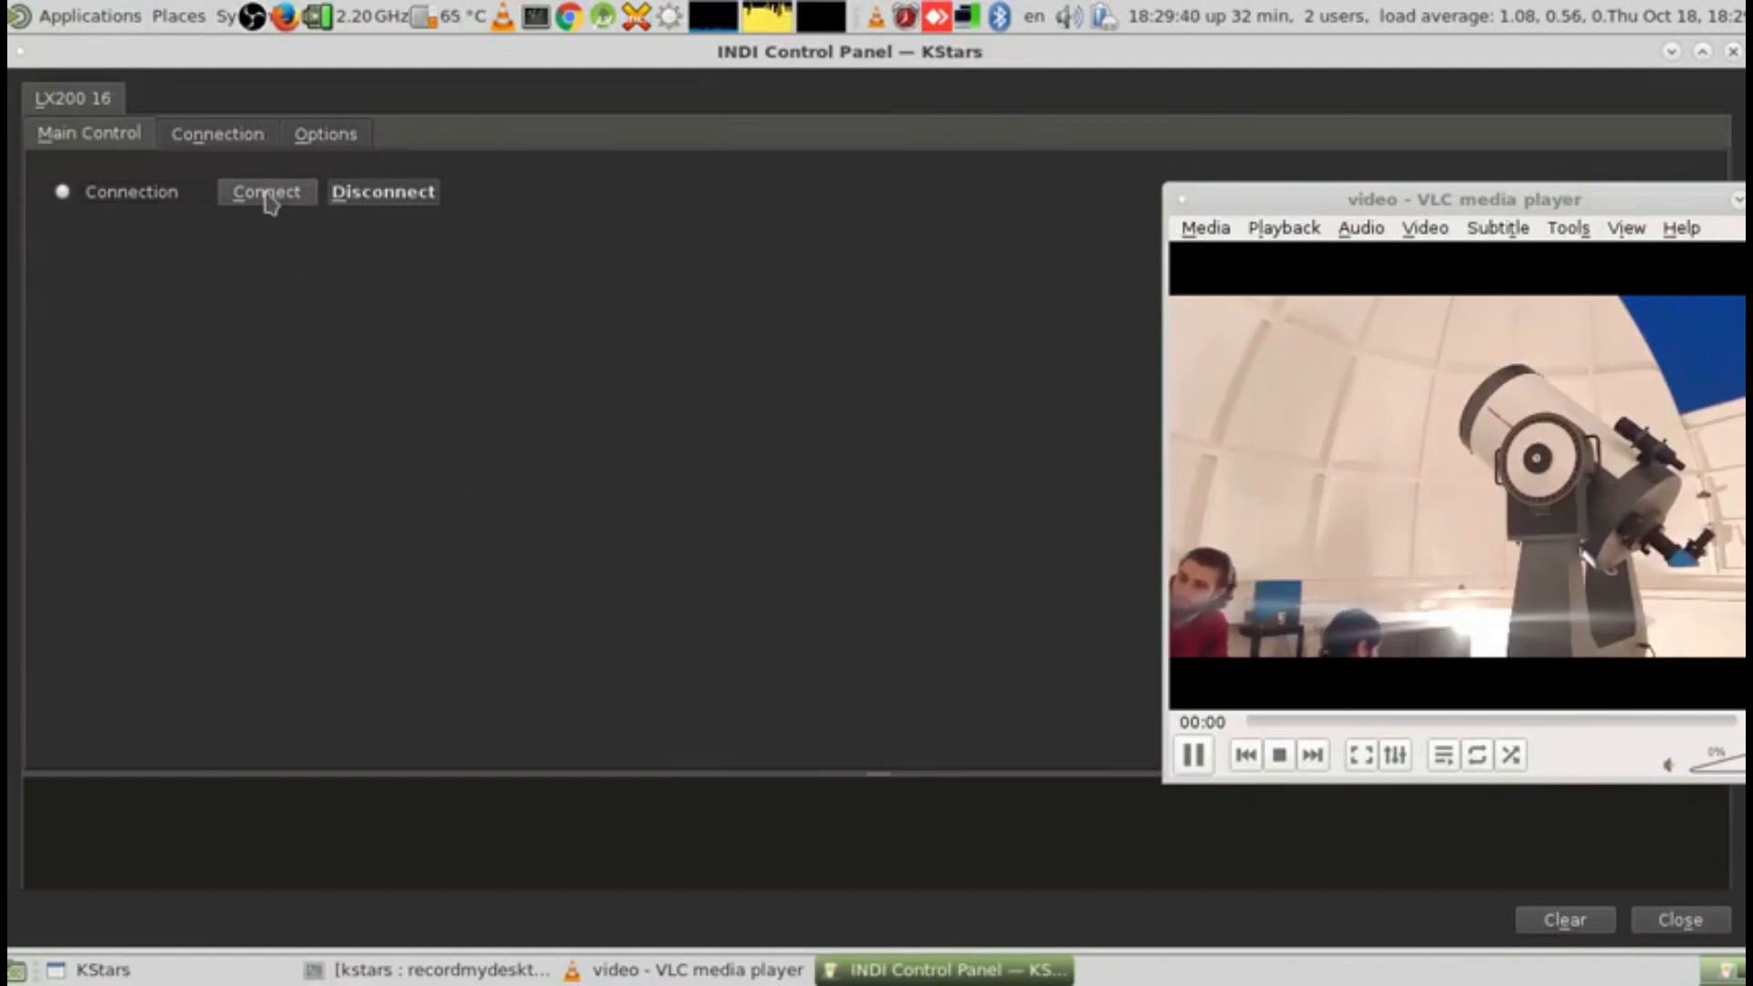
# Connect the LX200 16 and highlight the mount date/time warning in the log.
pyautogui.click(266, 192)
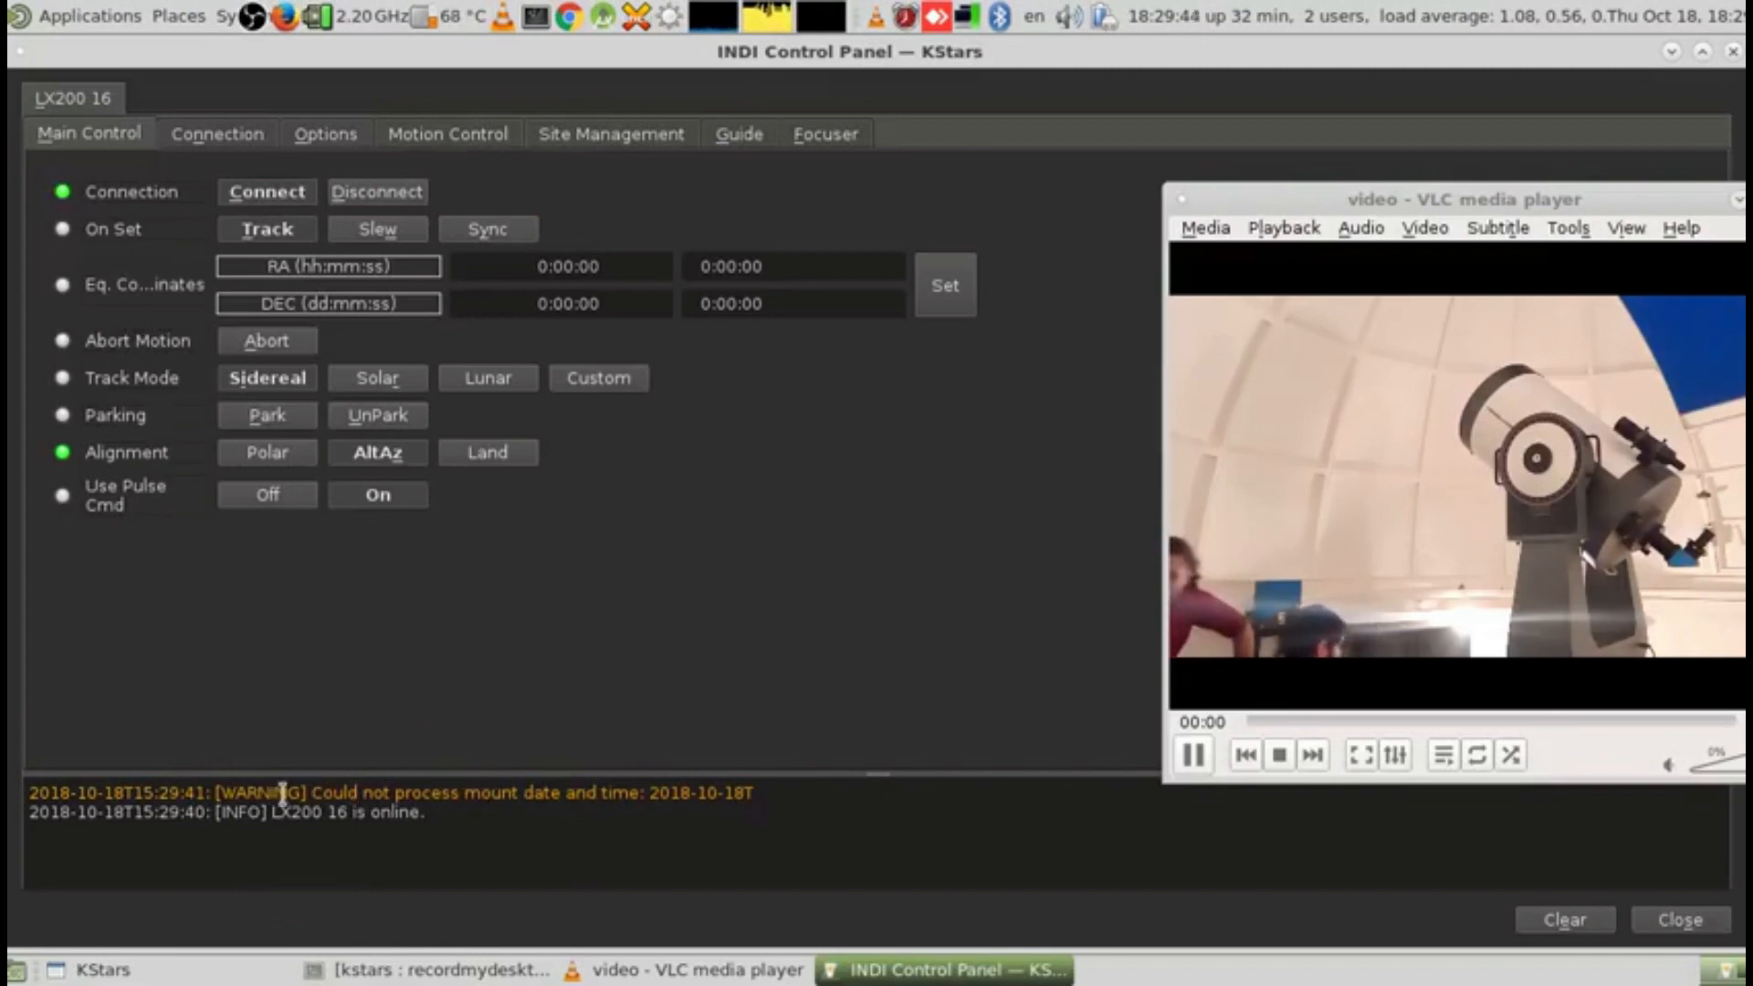
pyautogui.moveTo(313, 792); pyautogui.dragTo(760, 792)
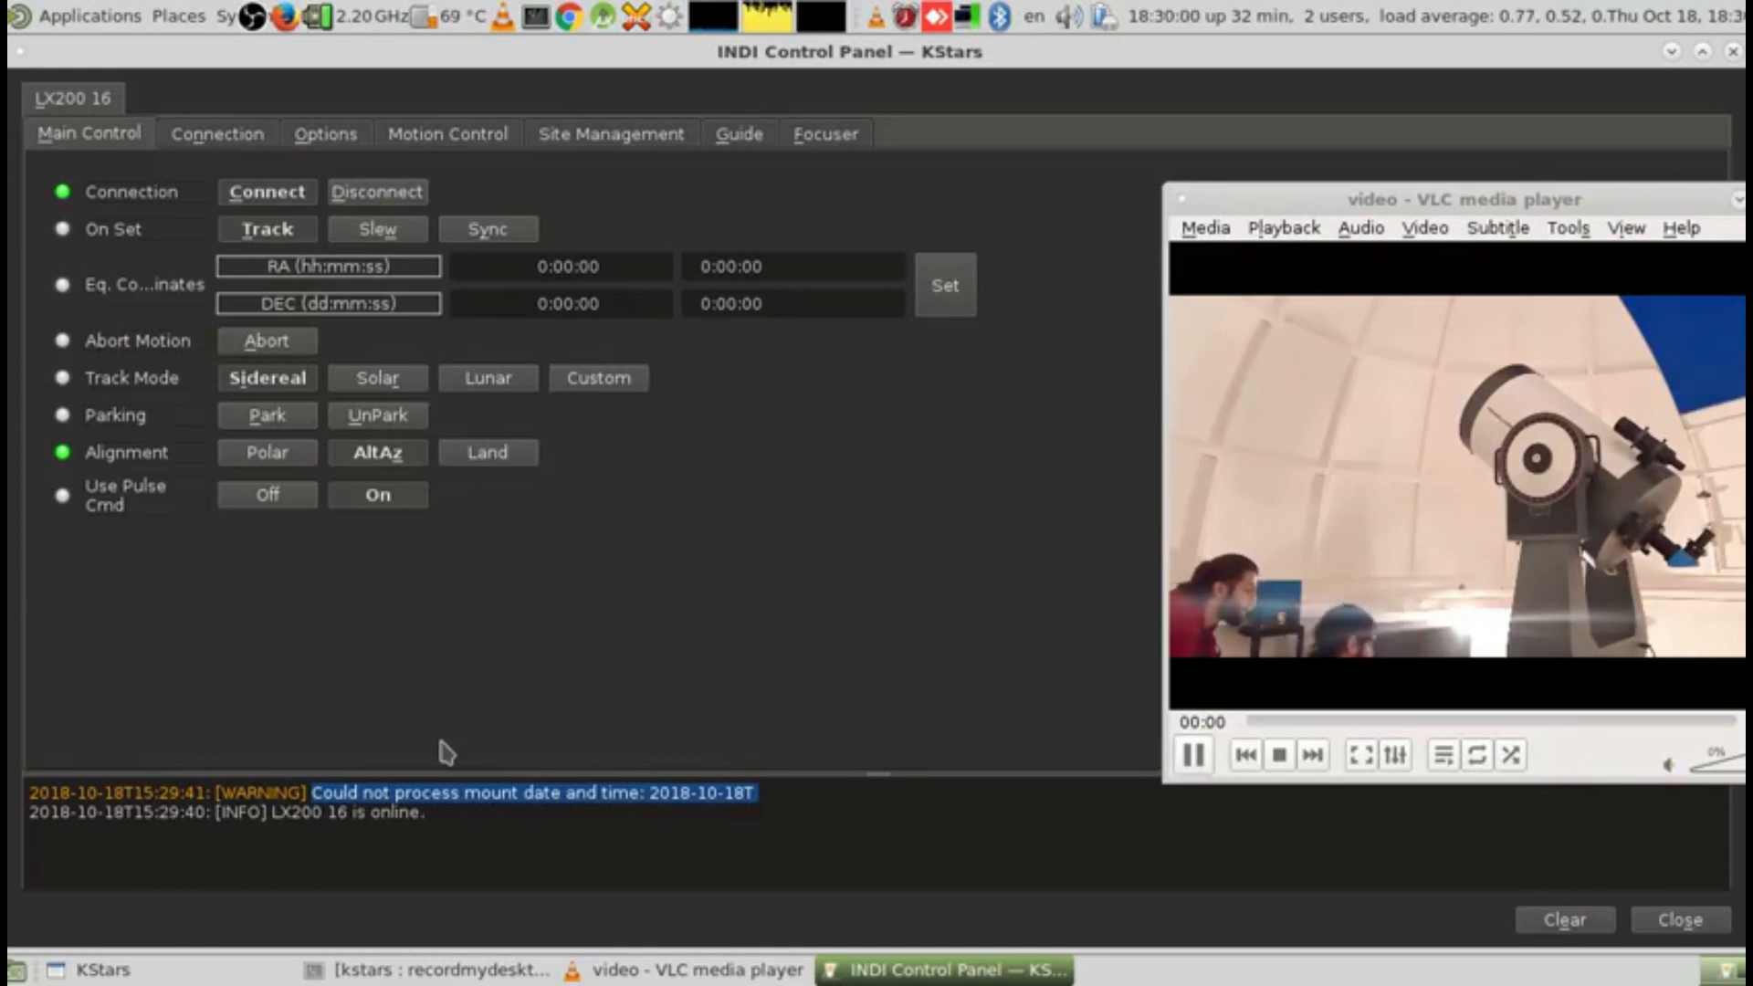
pyautogui.moveTo(429, 709)
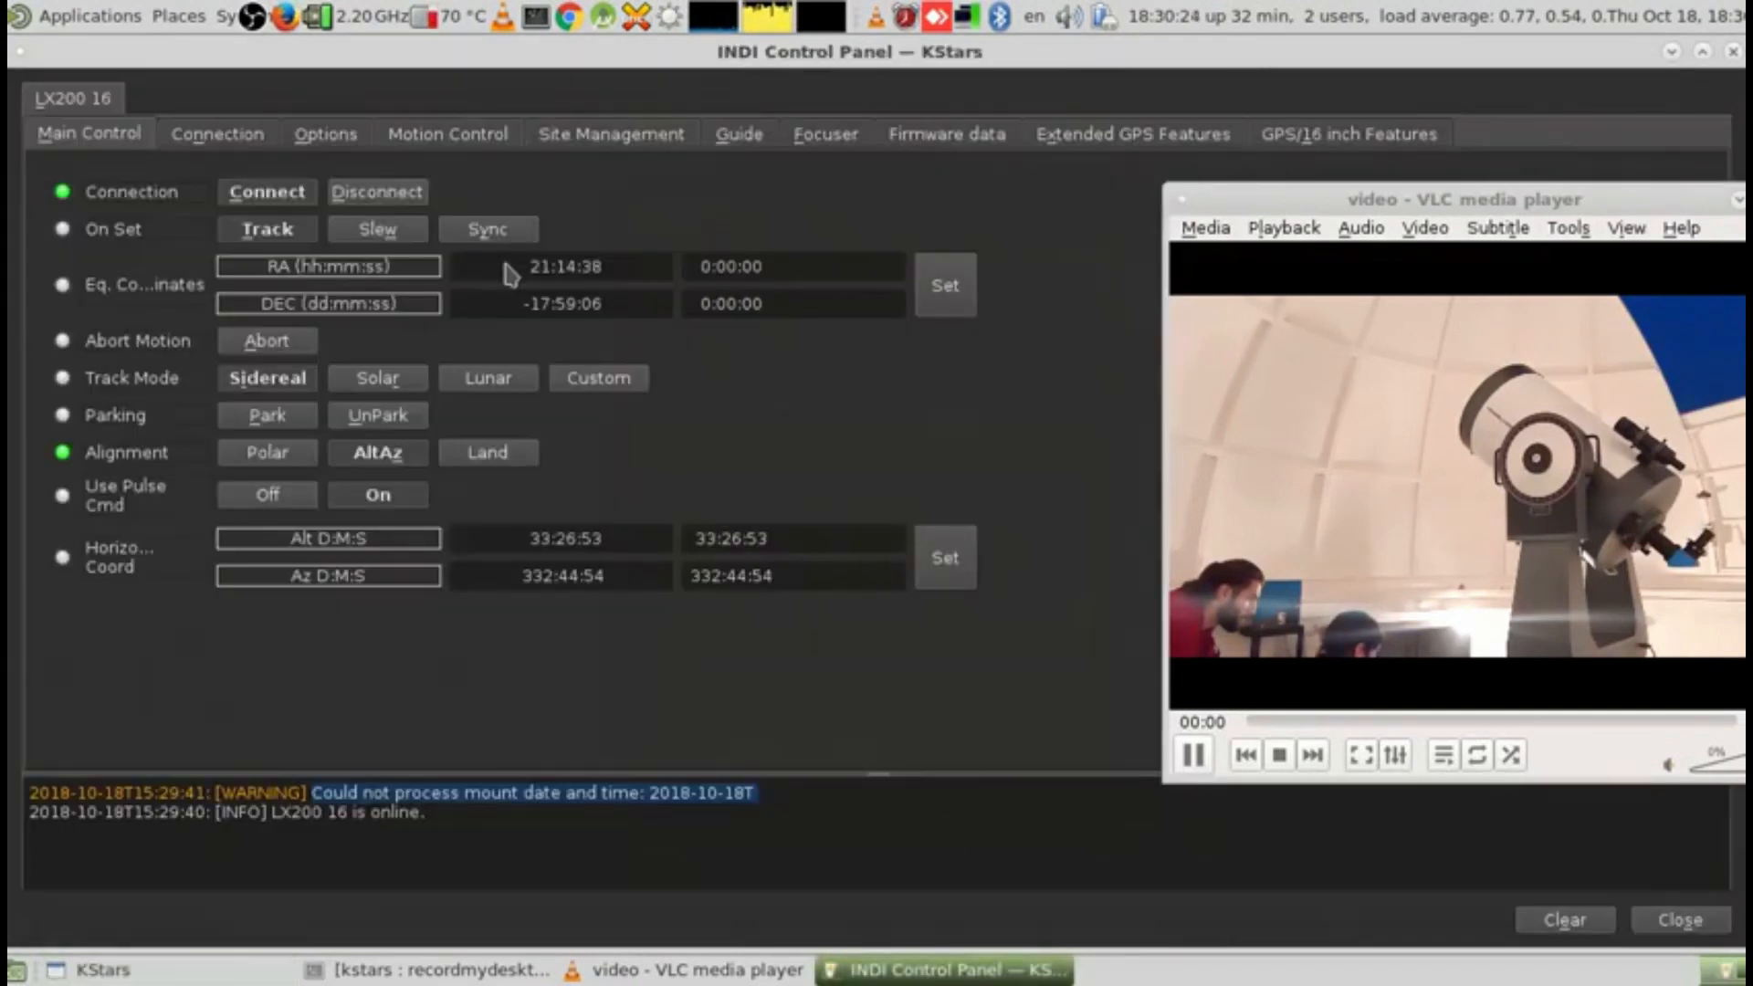
# Move the LX200 16 north, then east, using the Motion Control buttons.
pyautogui.click(447, 134)
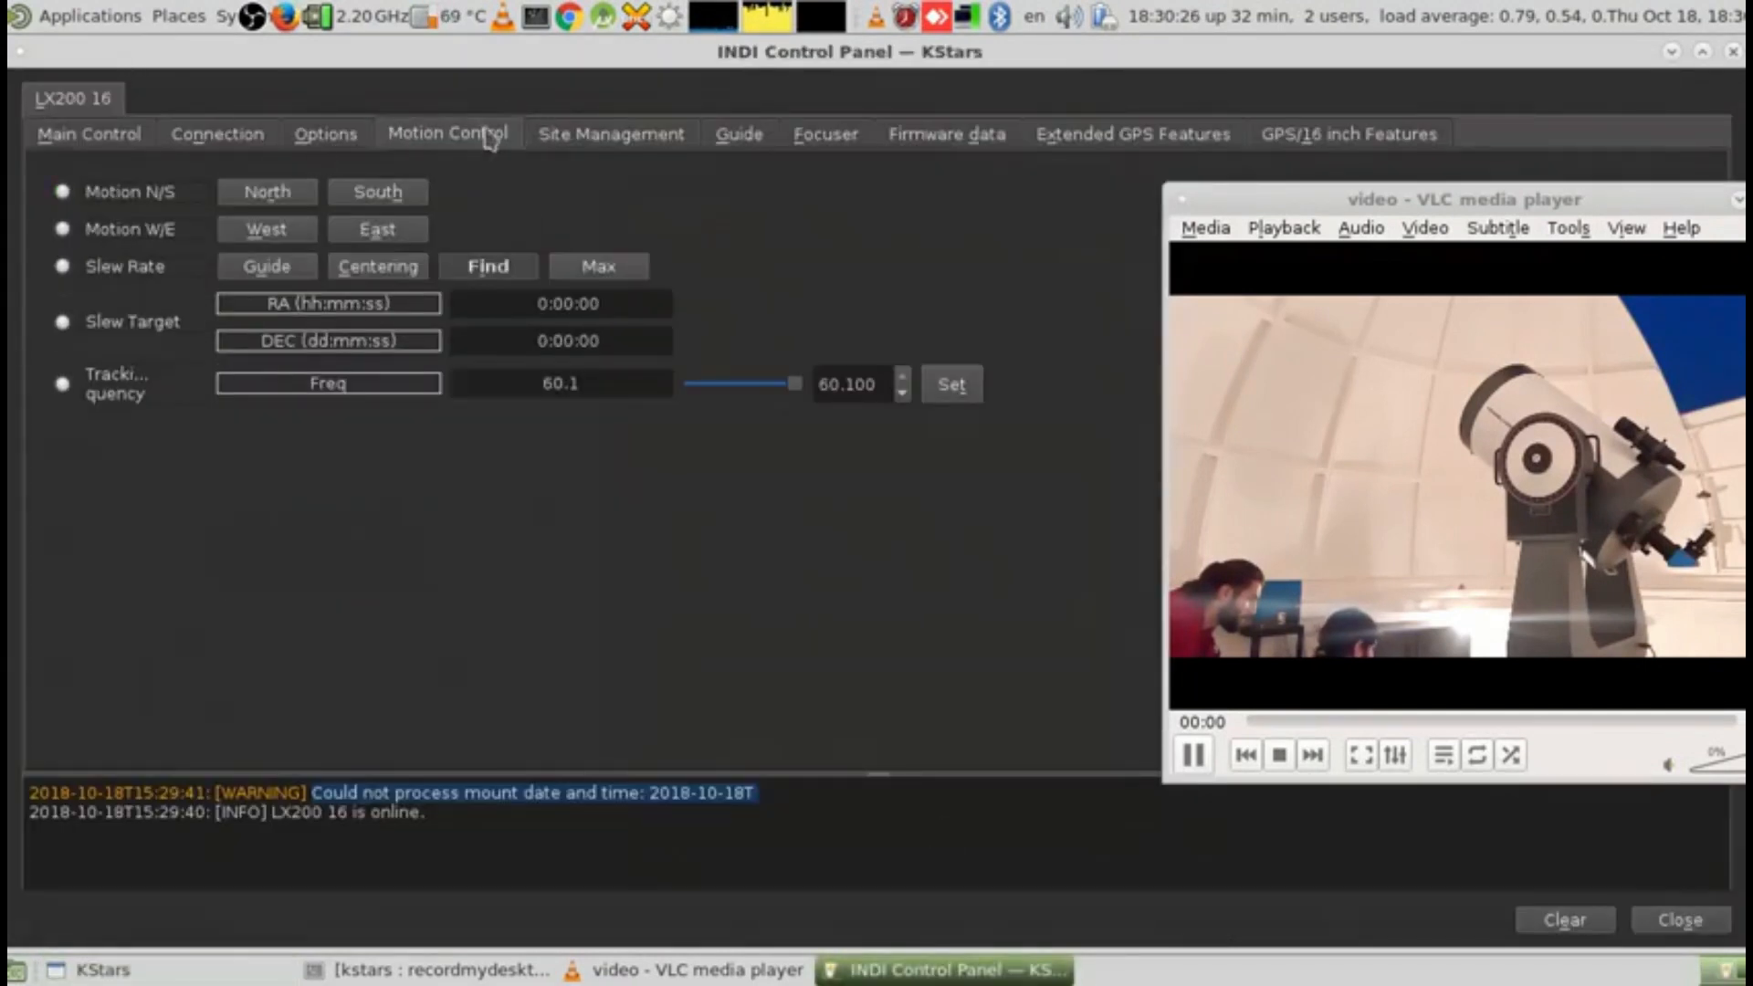
pyautogui.click(264, 192)
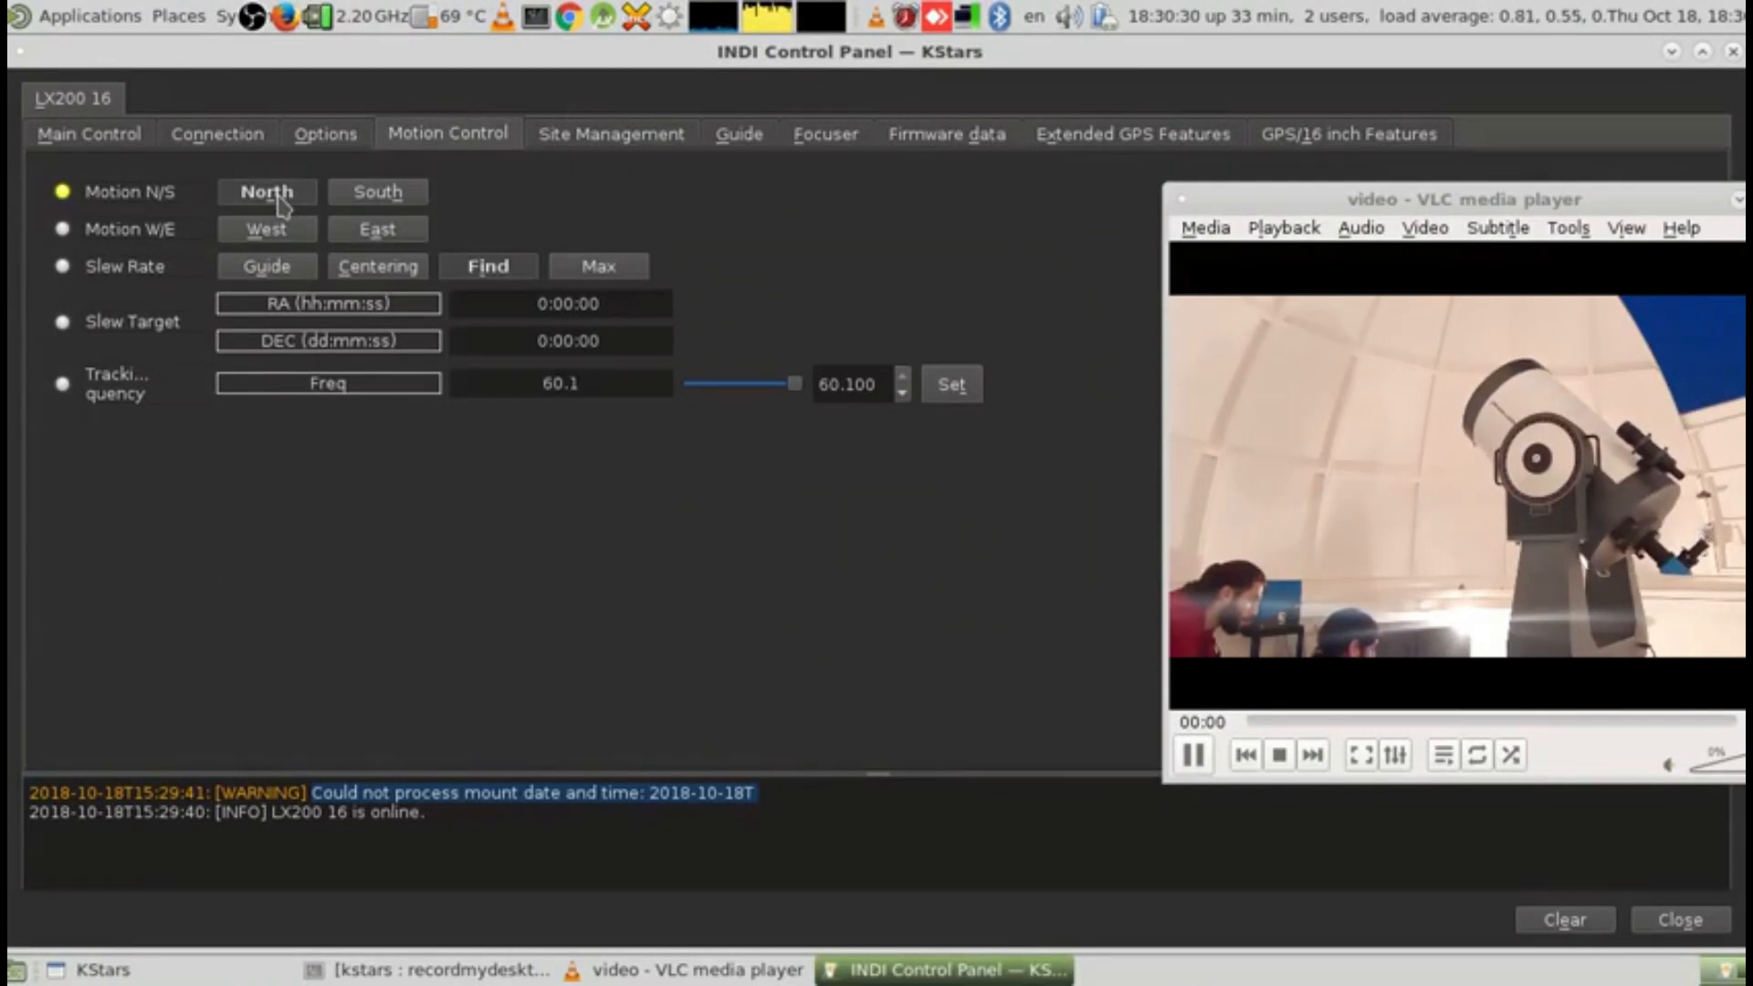
pyautogui.click(377, 192)
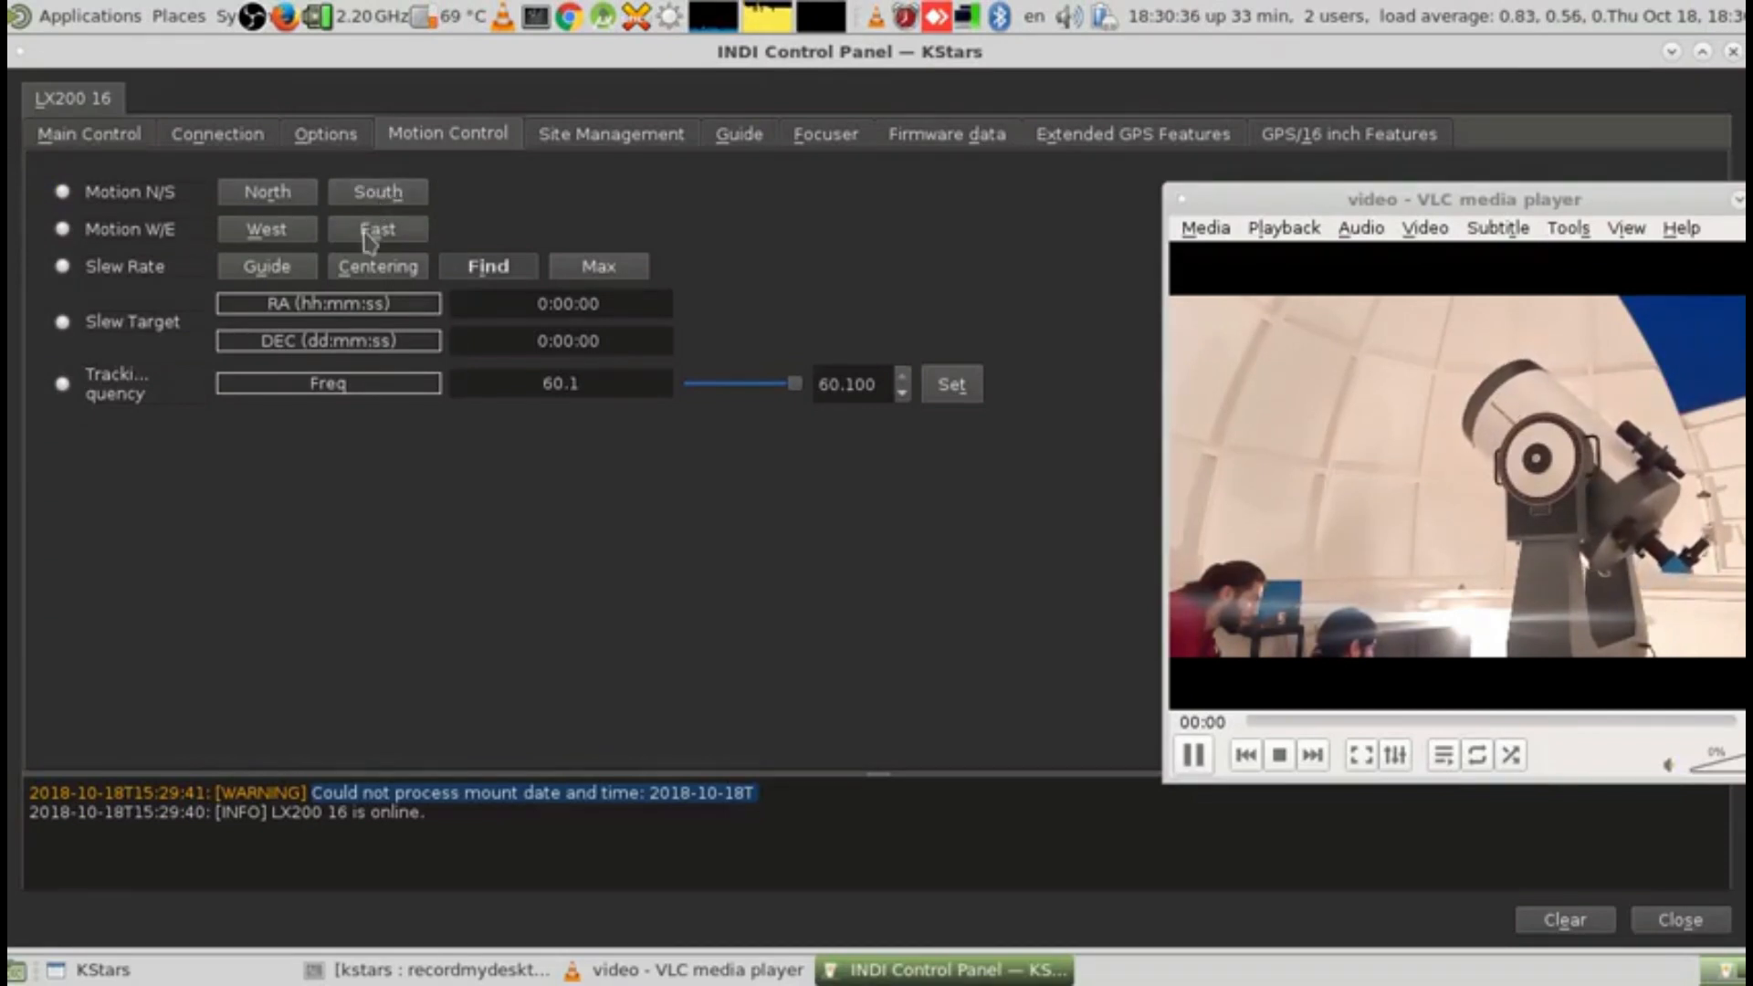
pyautogui.click(377, 229)
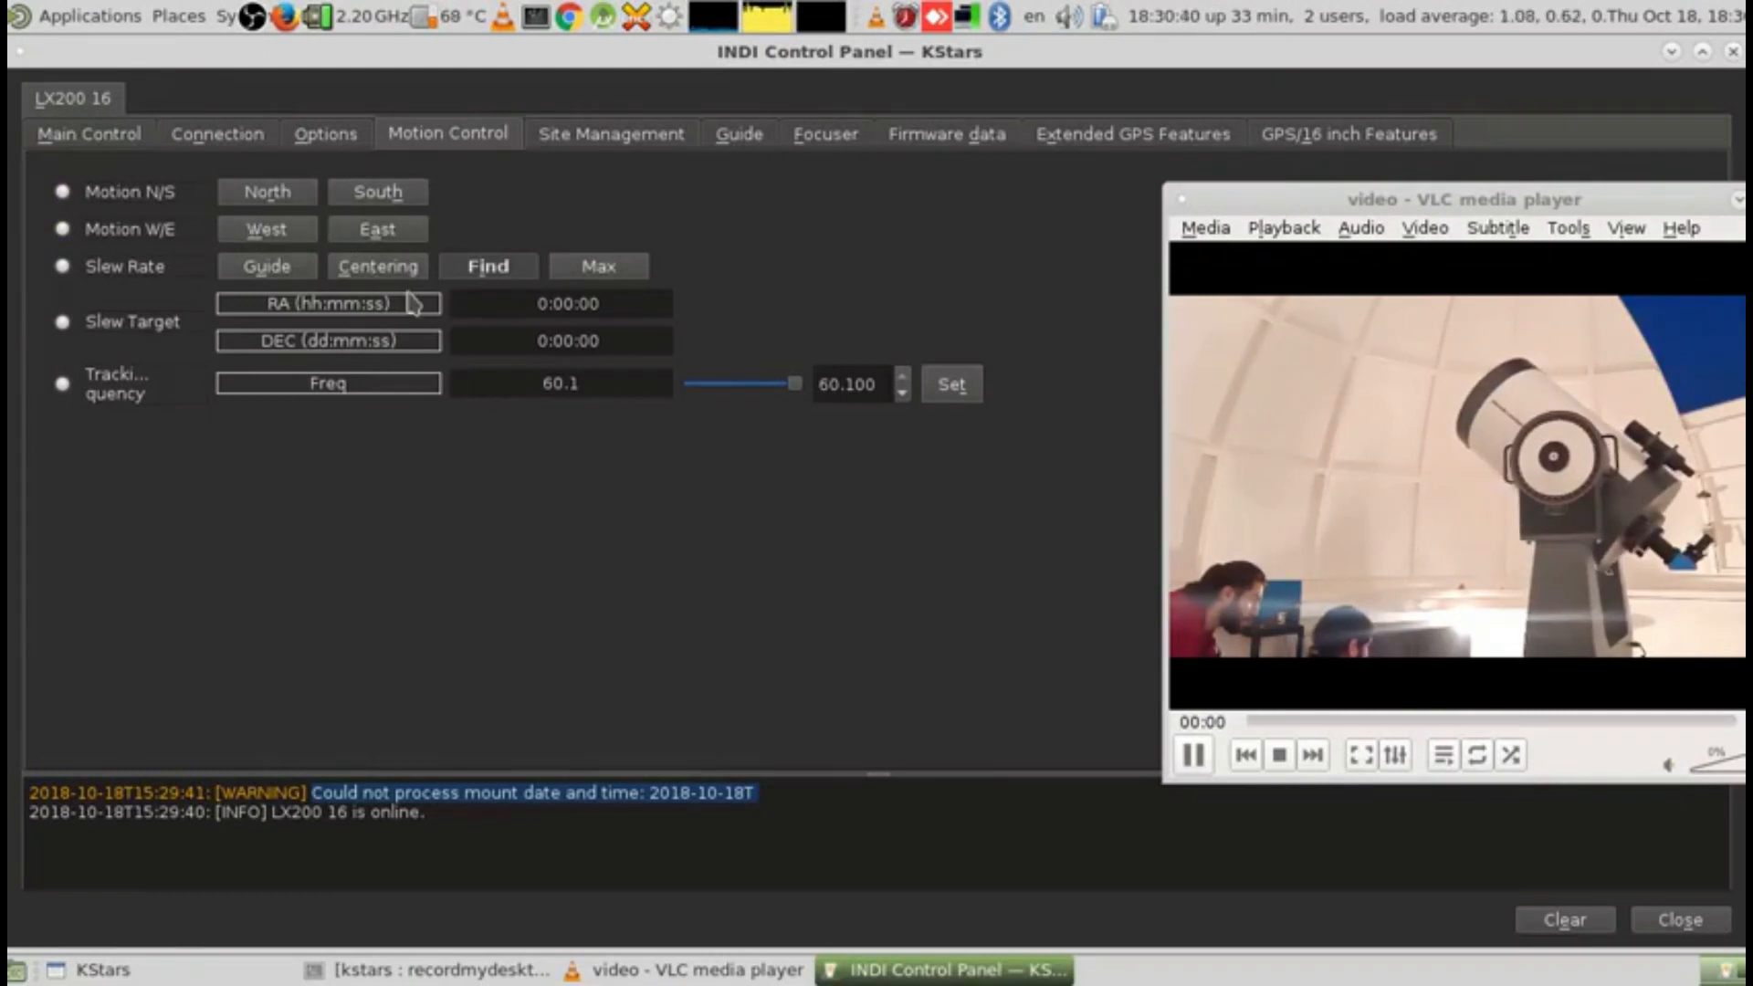
pyautogui.click(264, 230)
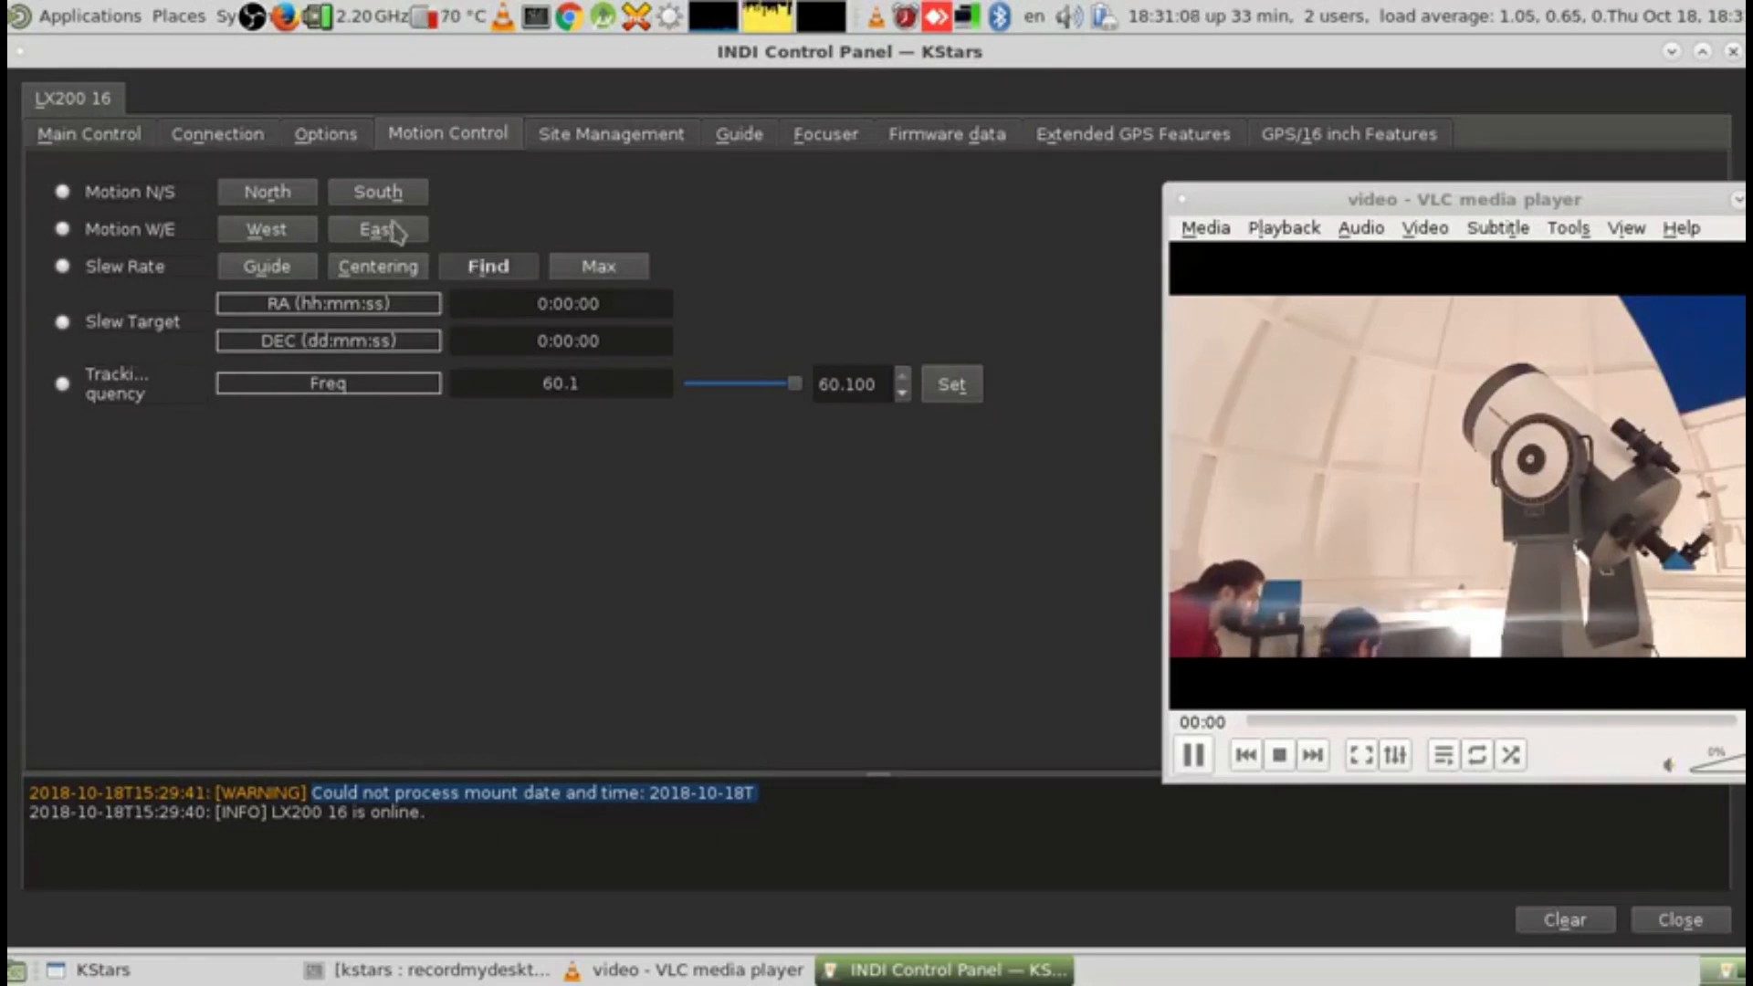
pyautogui.click(216, 132)
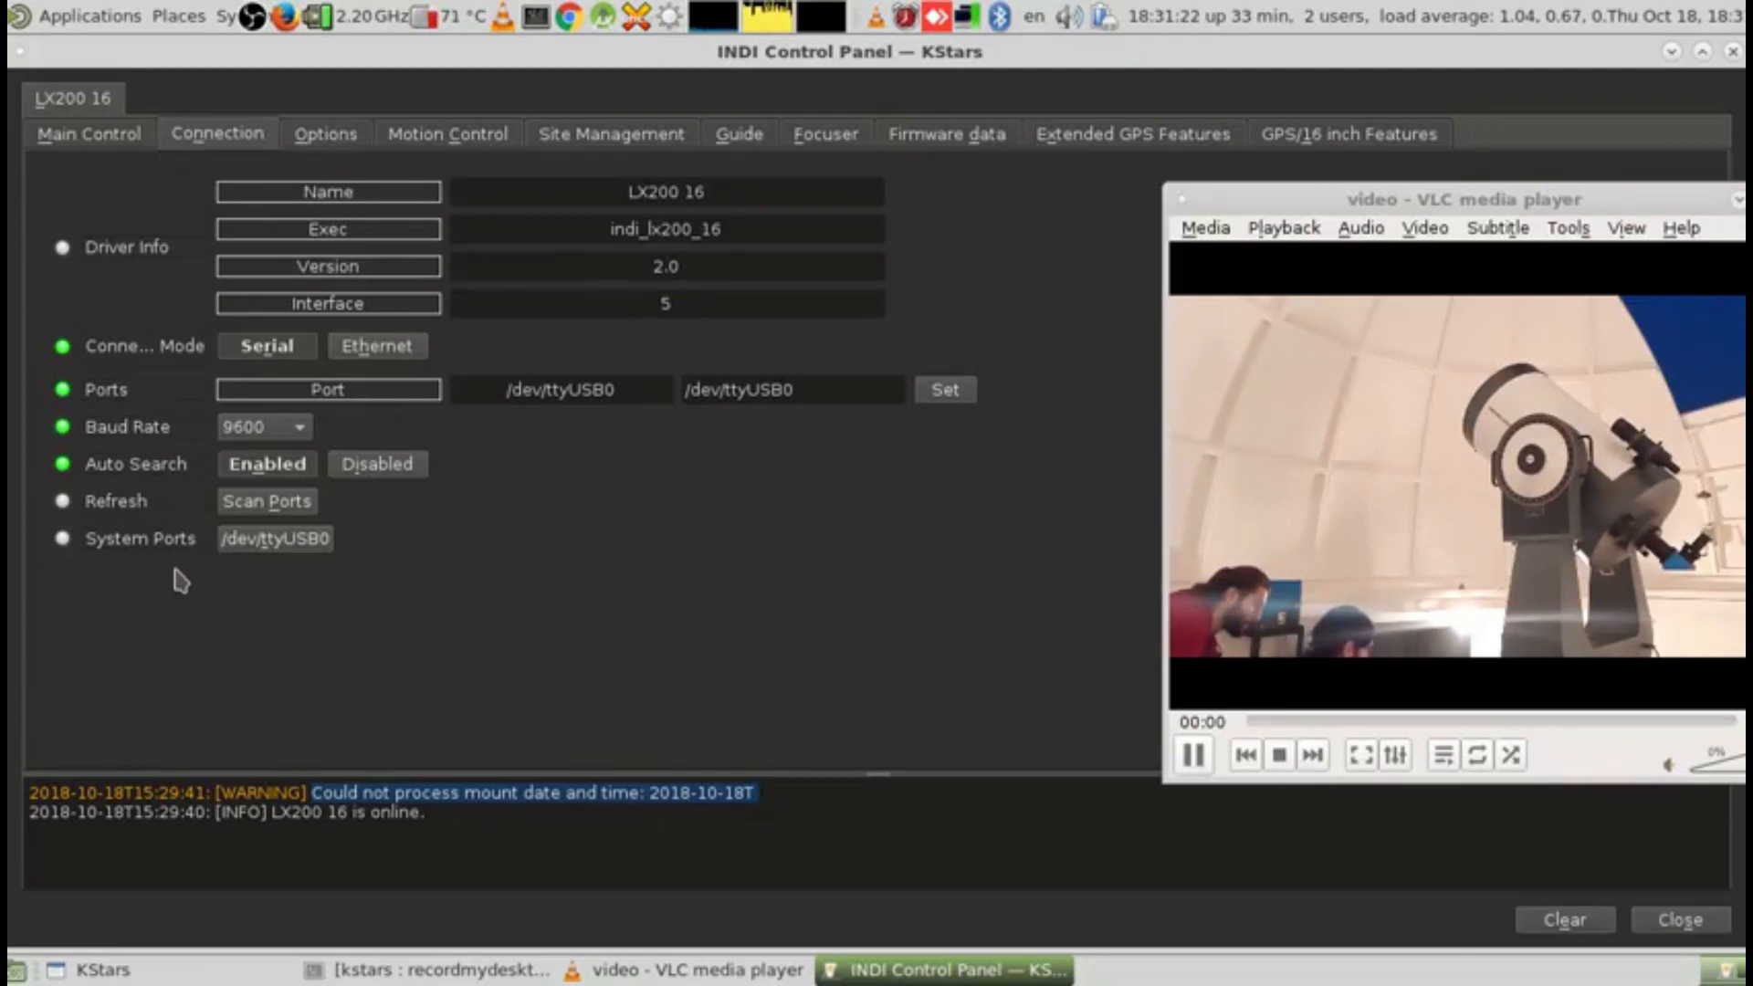
pyautogui.moveTo(280, 550)
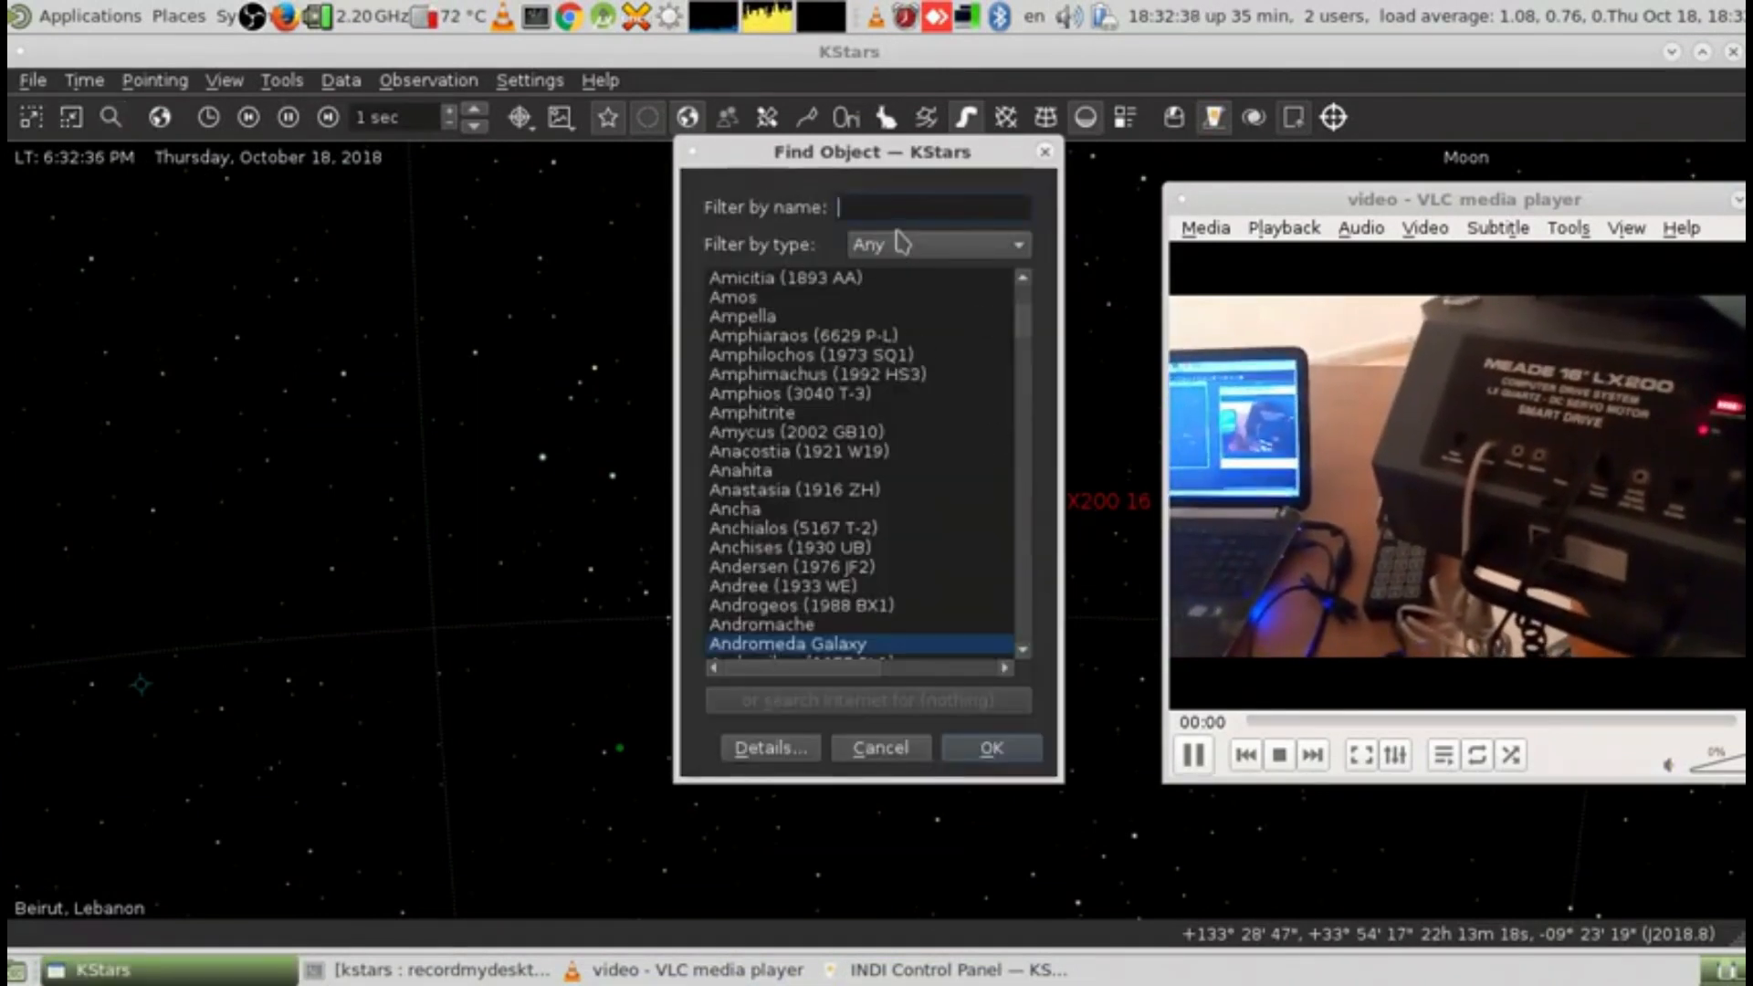
# Find Jupiter by name and slew the LX200 16 to RA 15:33:34, DEC −18:26:43.
pyautogui.write('v')
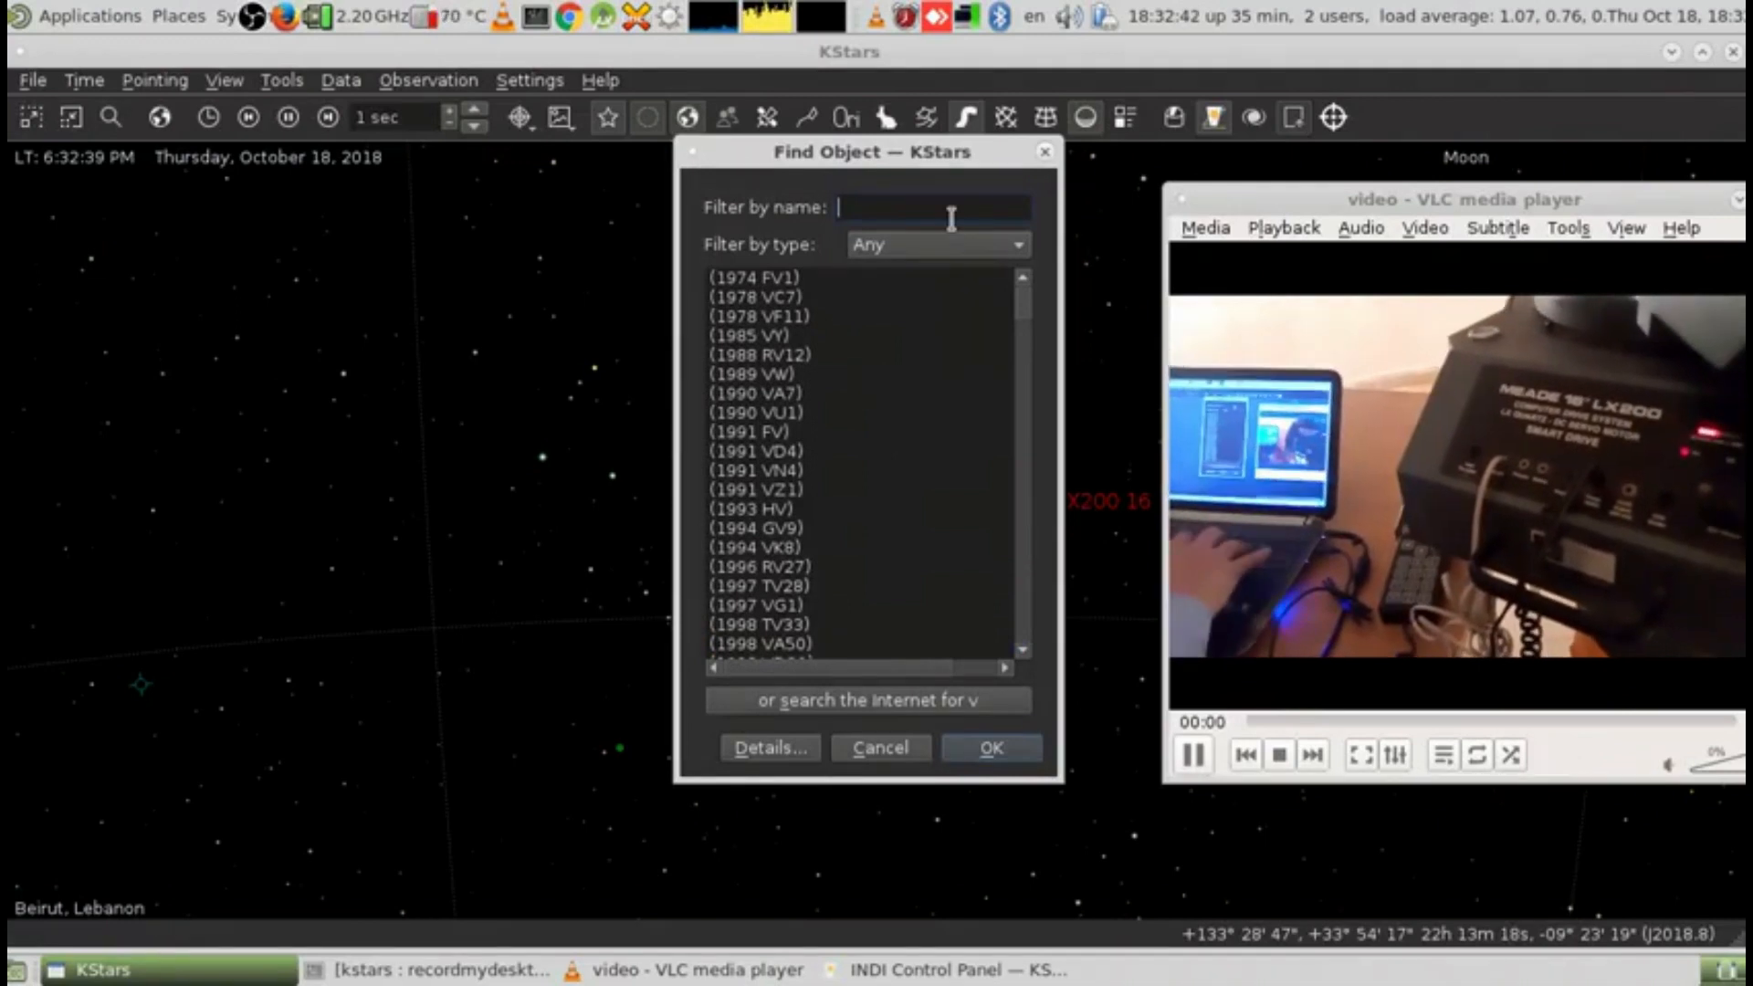
pyautogui.write('jupiter')
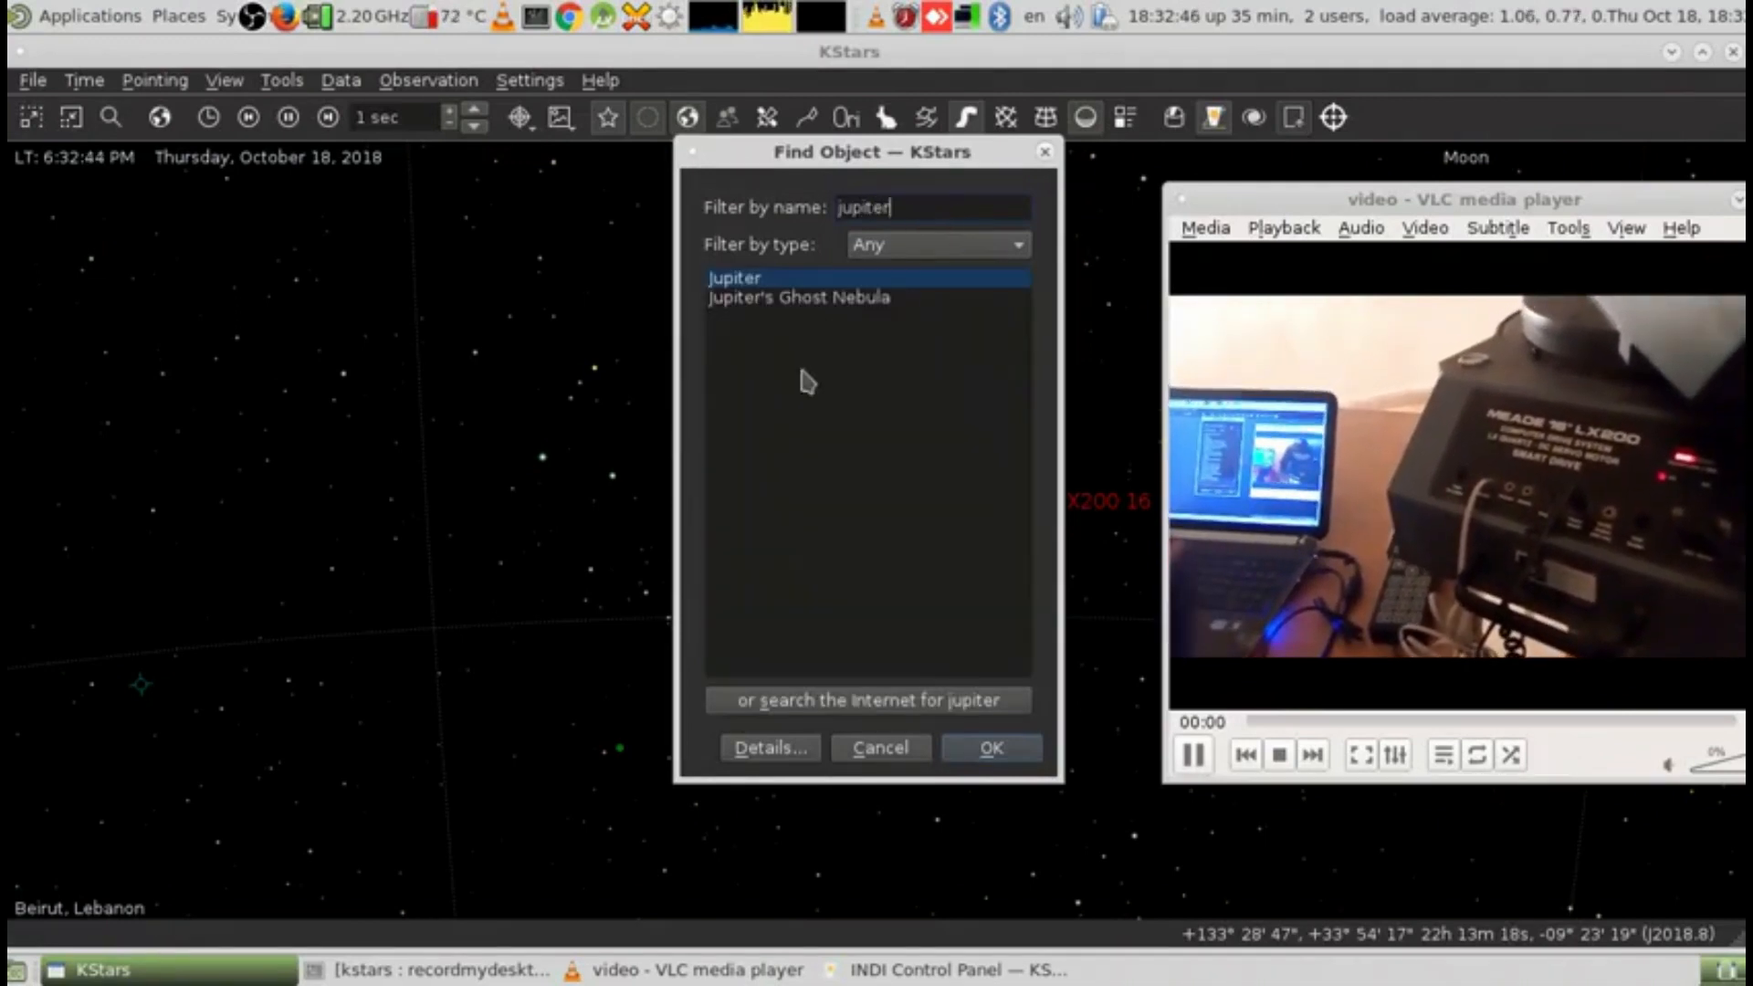
pyautogui.click(770, 747)
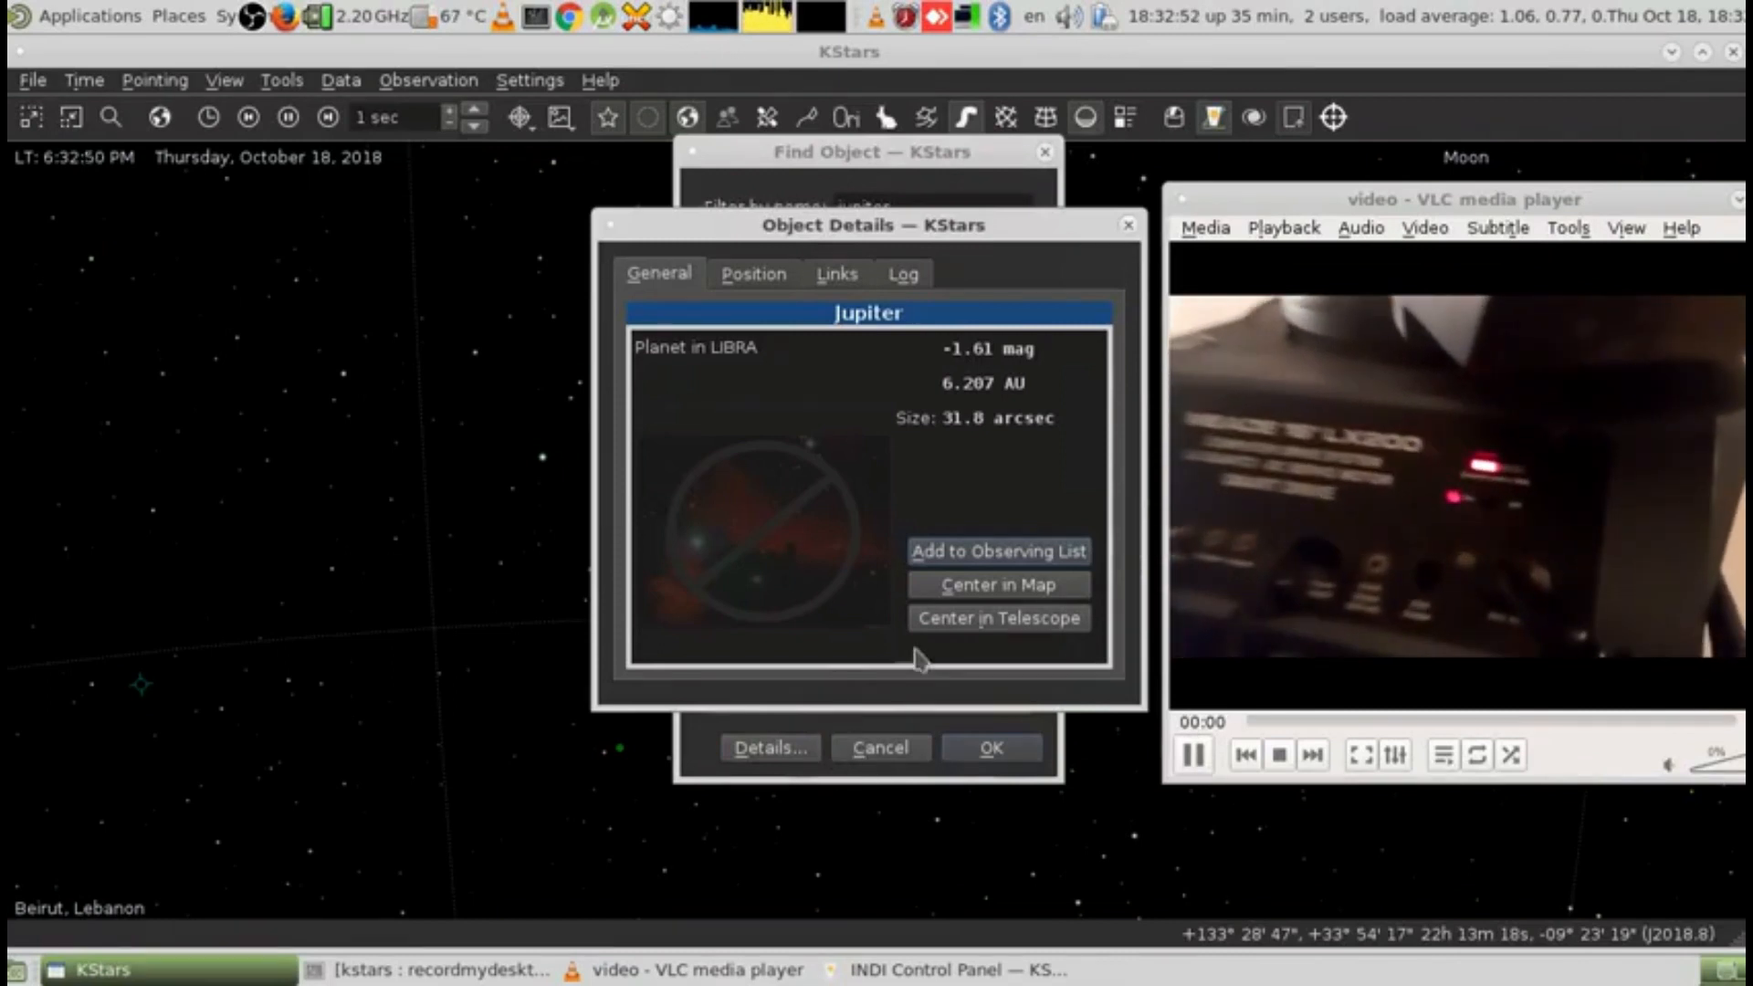
pyautogui.click(999, 619)
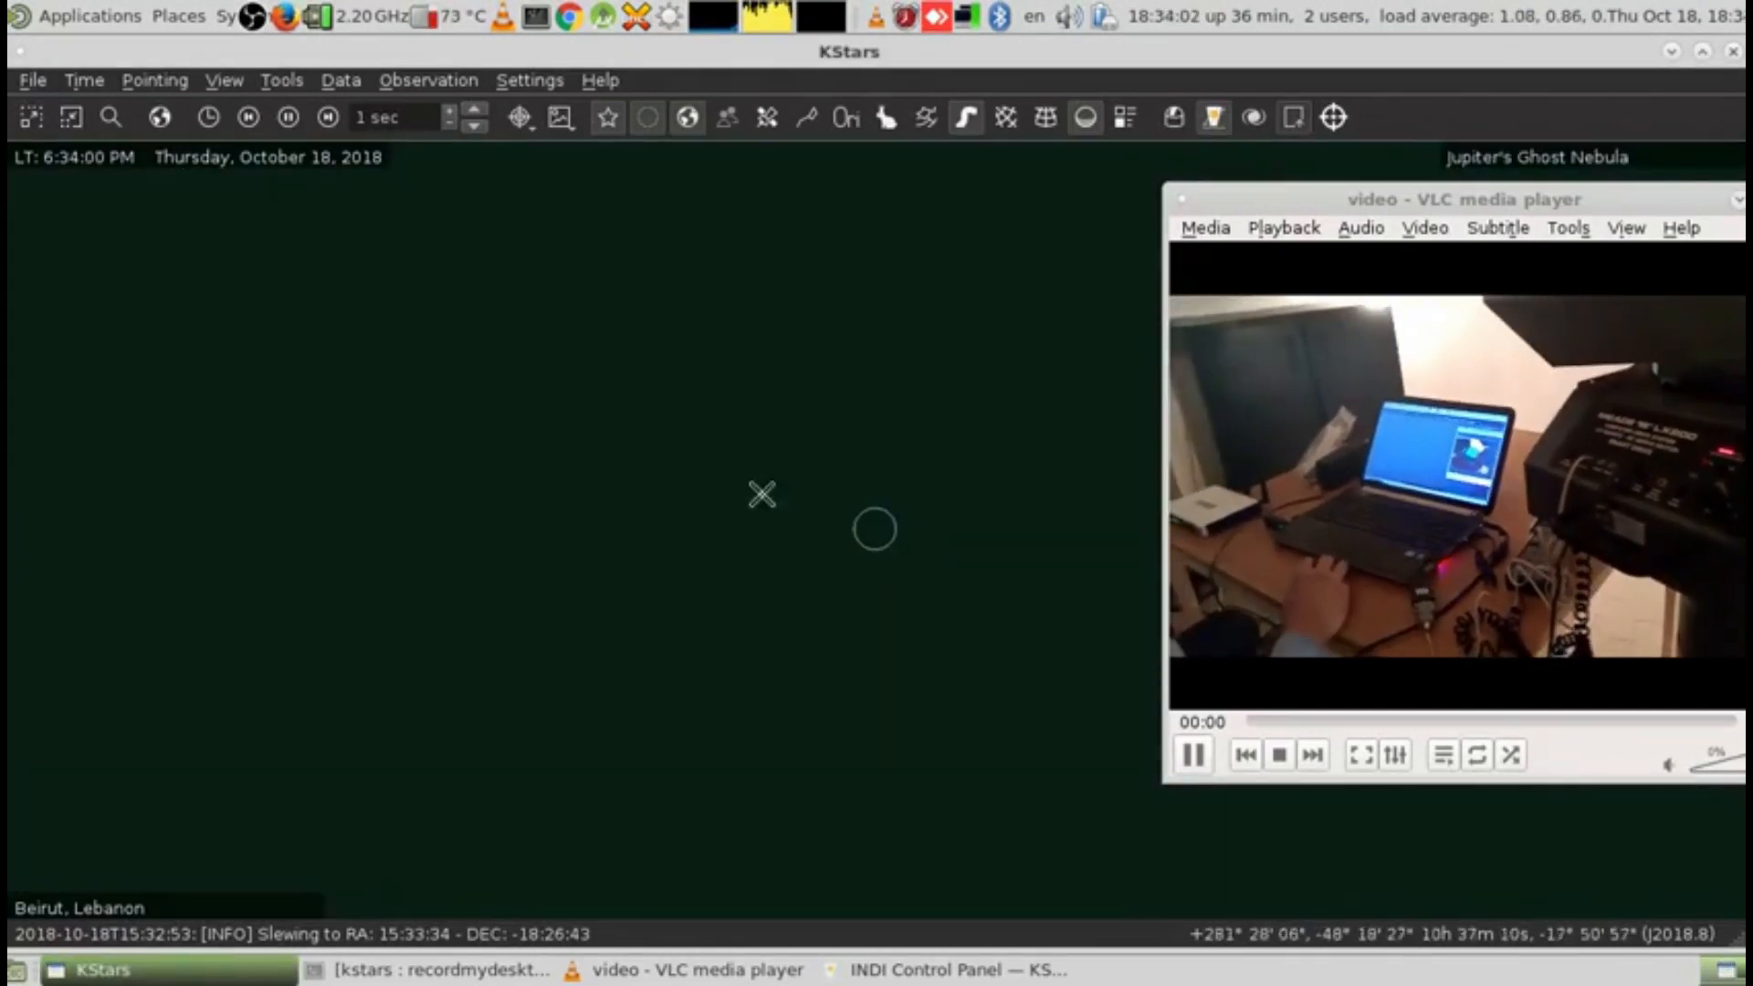
# Search for 'vega' and centre the sky map on Vega.
pyautogui.click(111, 116)
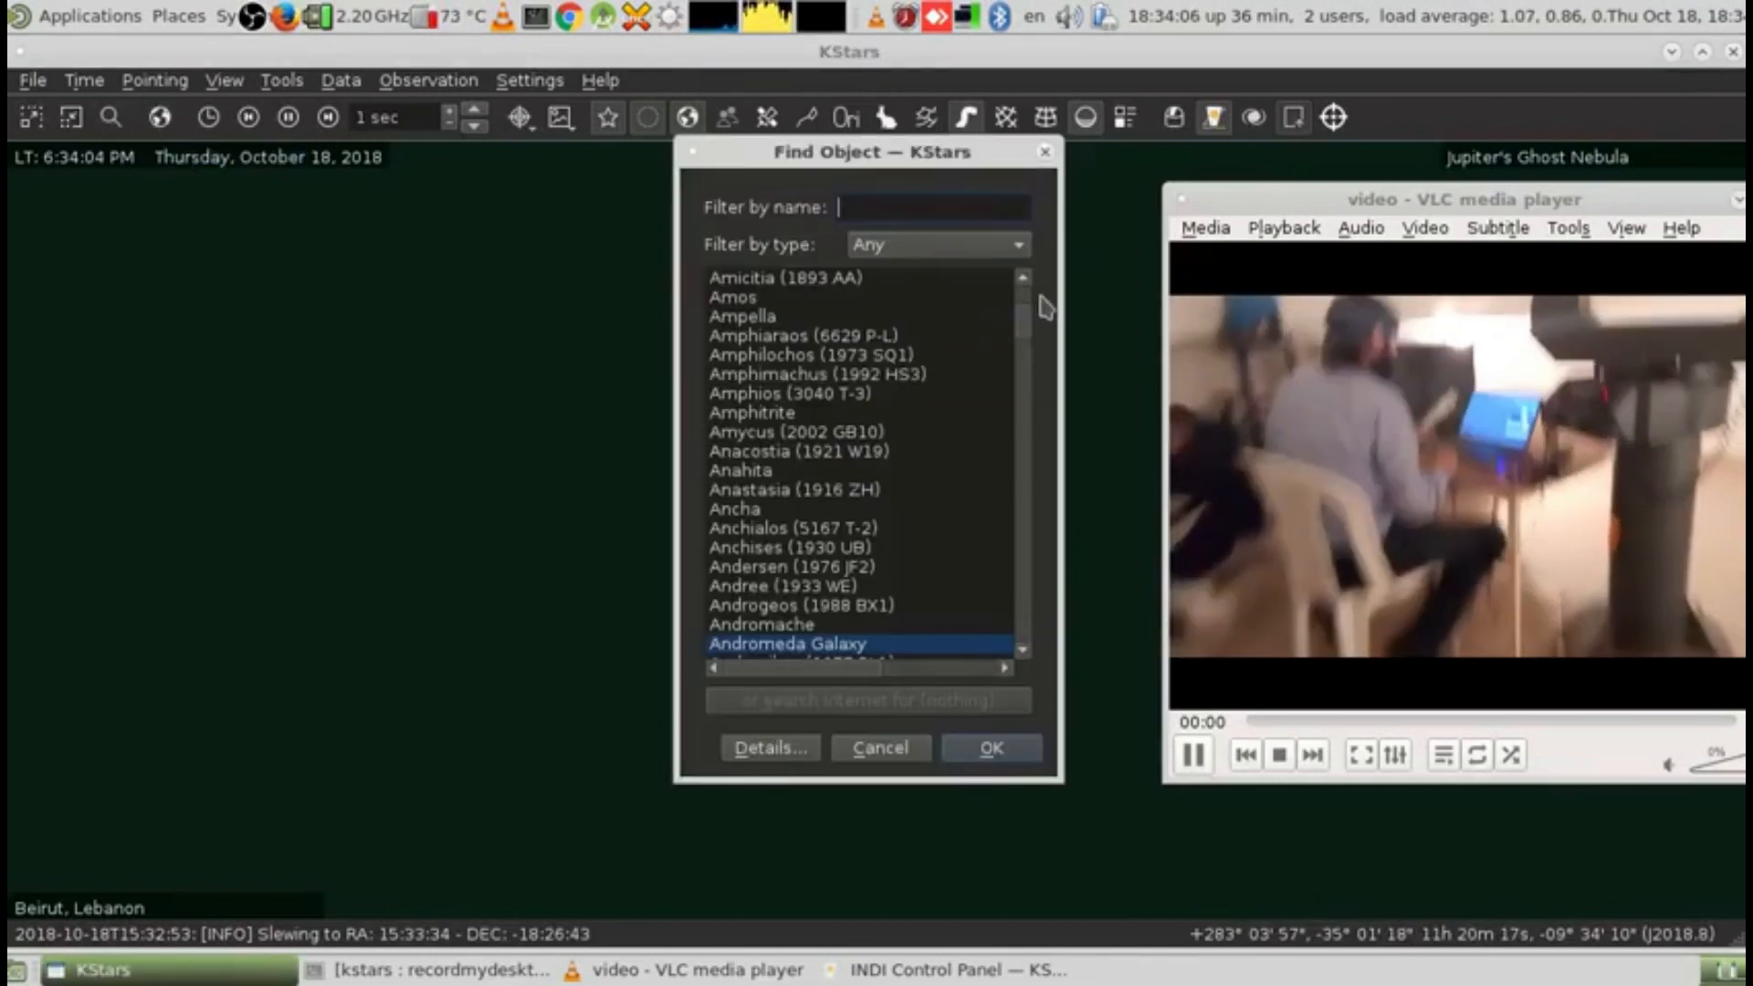
pyautogui.moveTo(1046, 156)
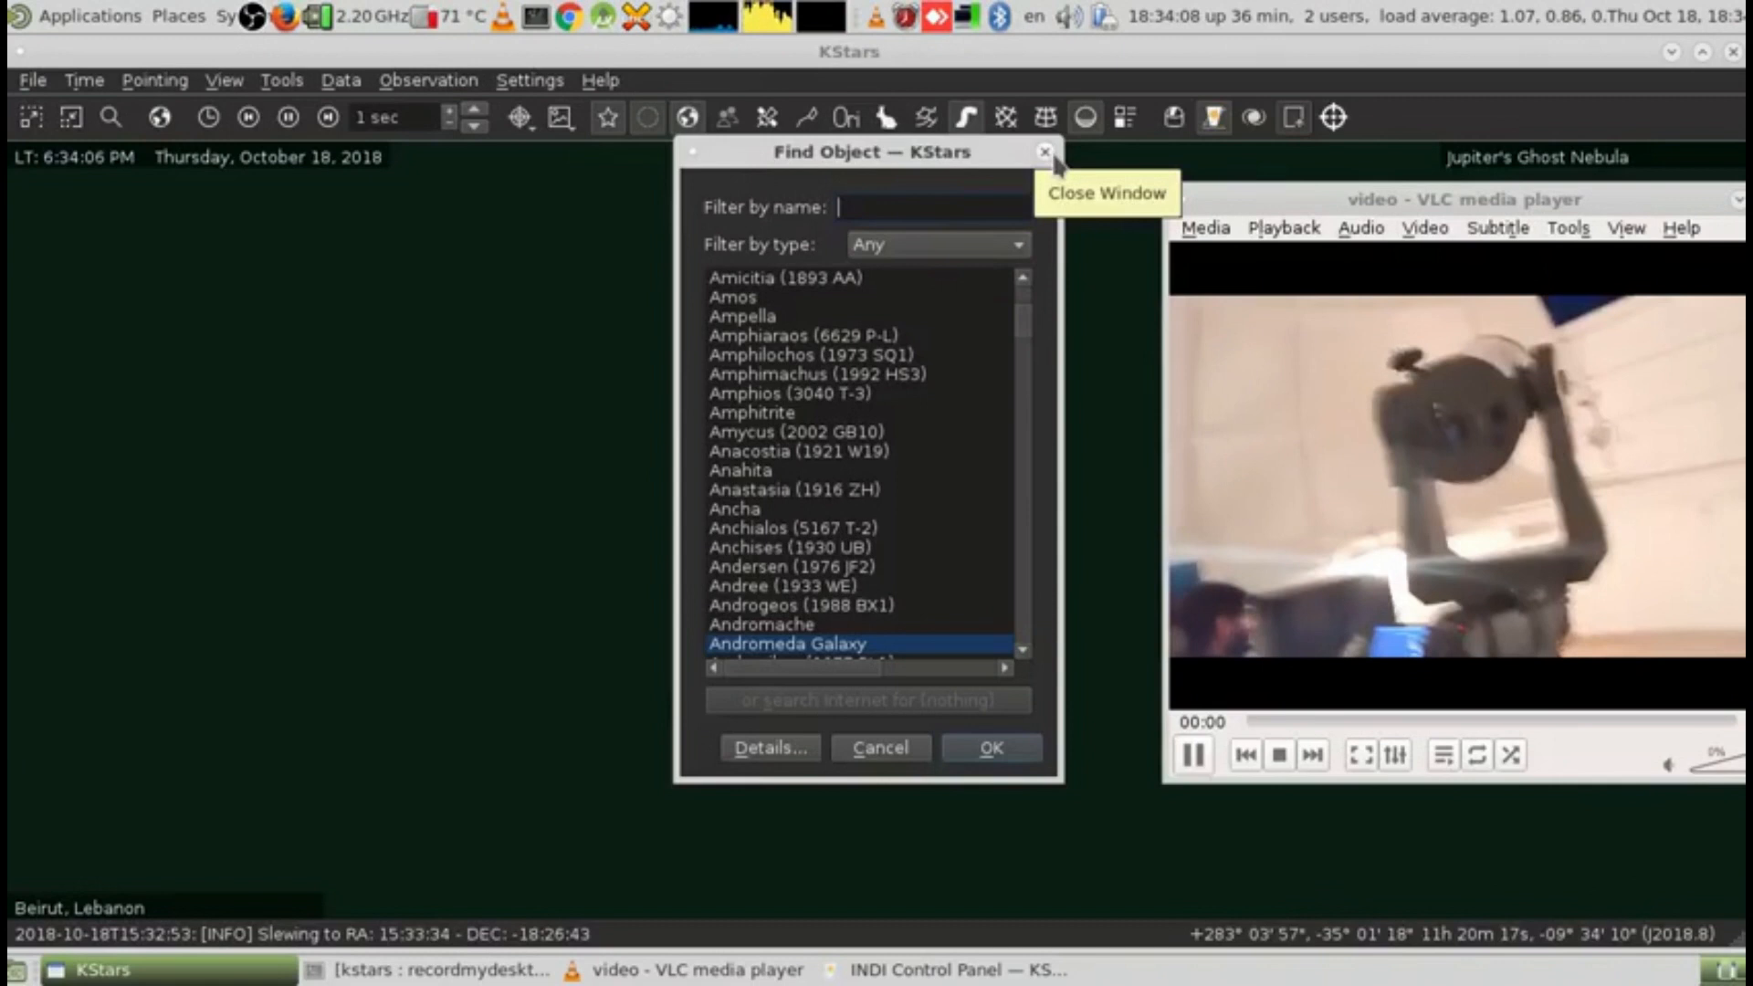
pyautogui.write('vega')
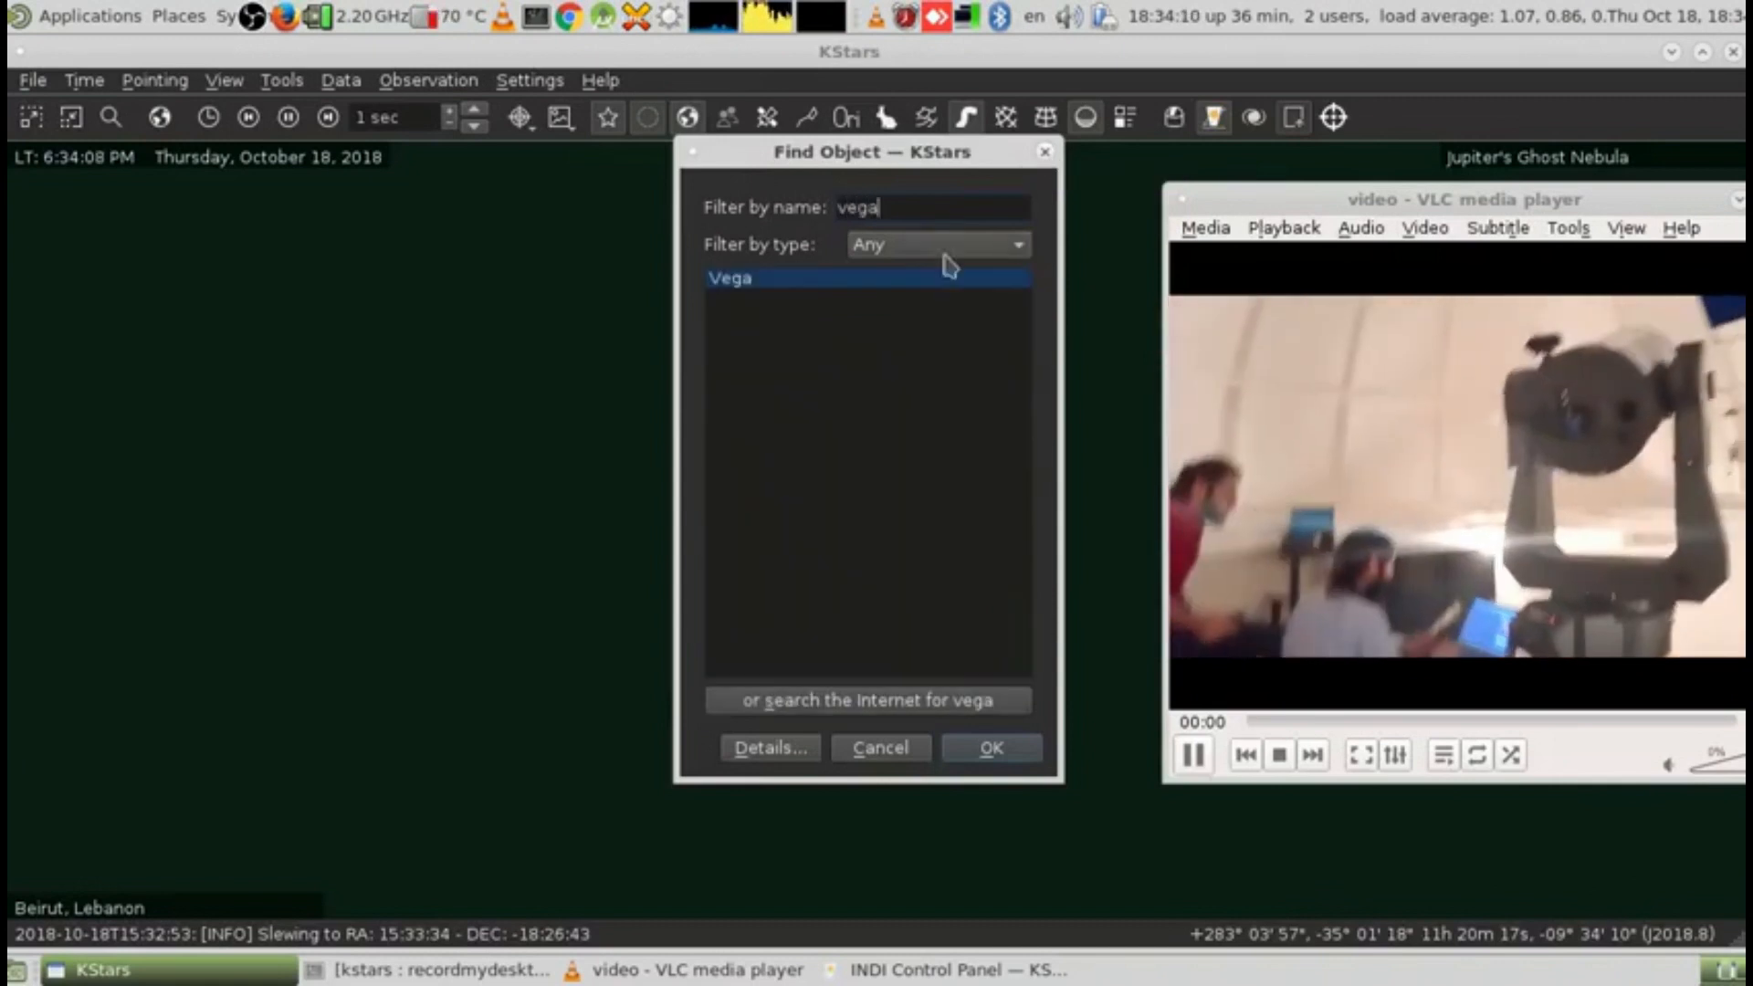
pyautogui.click(991, 748)
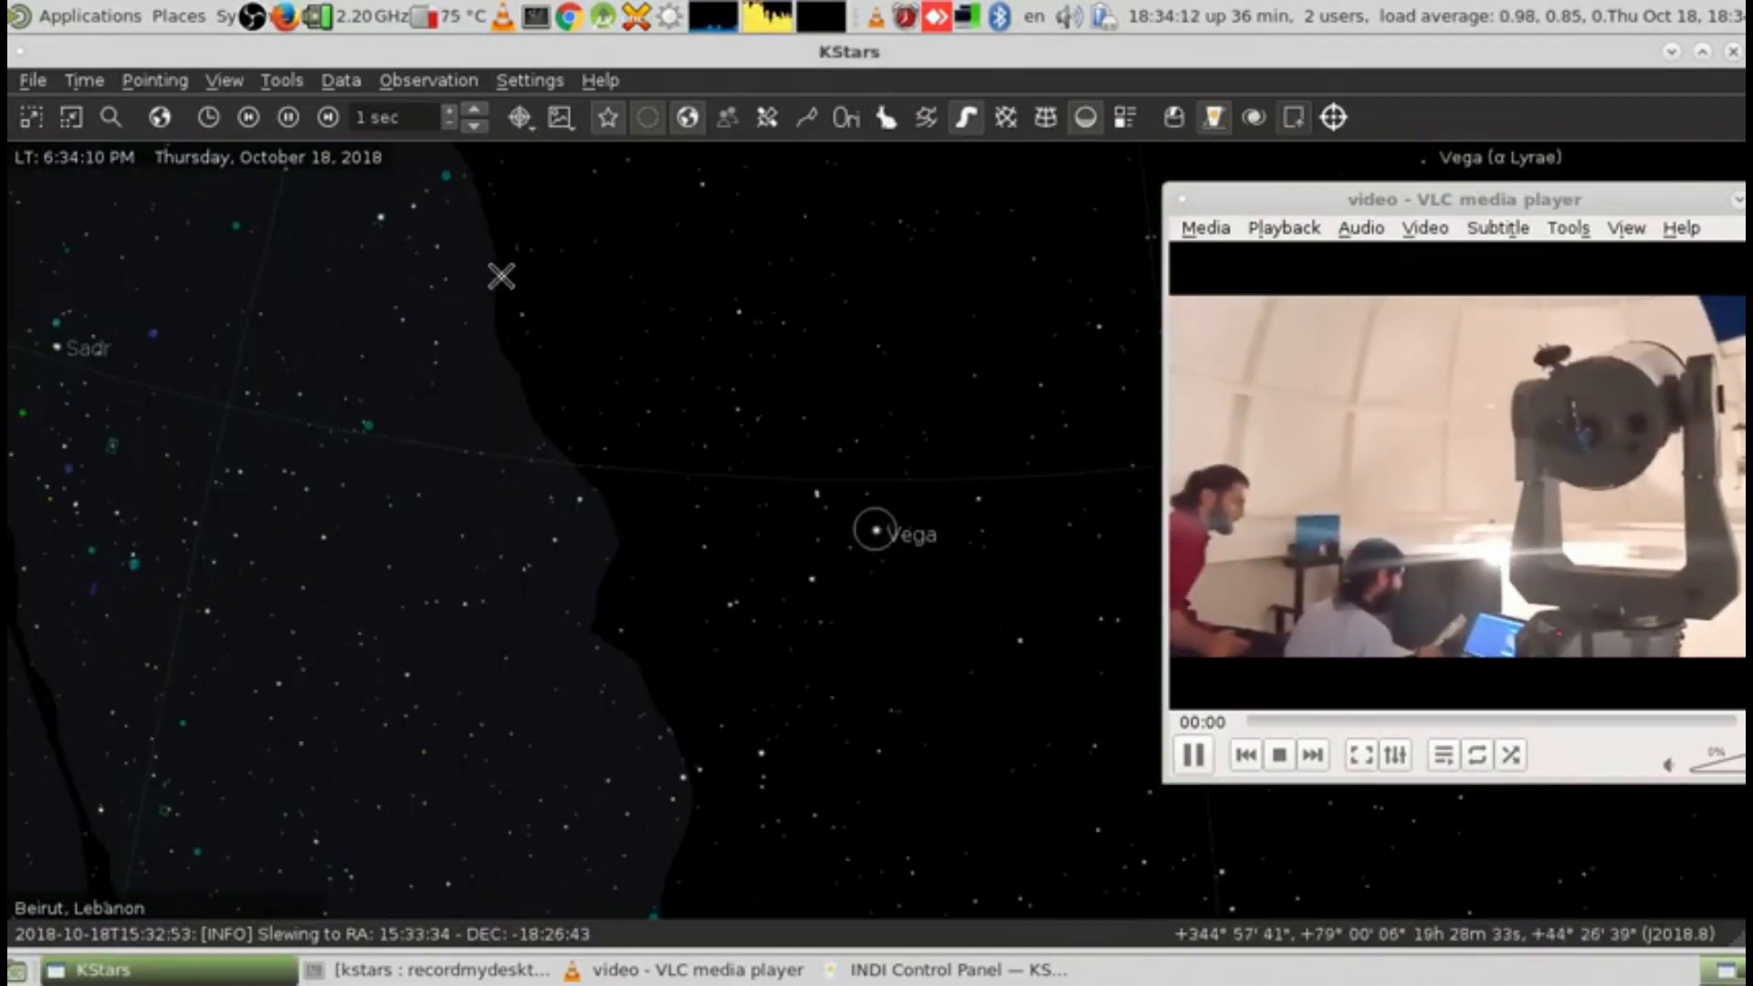
# Search 'vega' again and slew the telescope to RA 18:37:34, DEC 38:48:14.
pyautogui.click(111, 117)
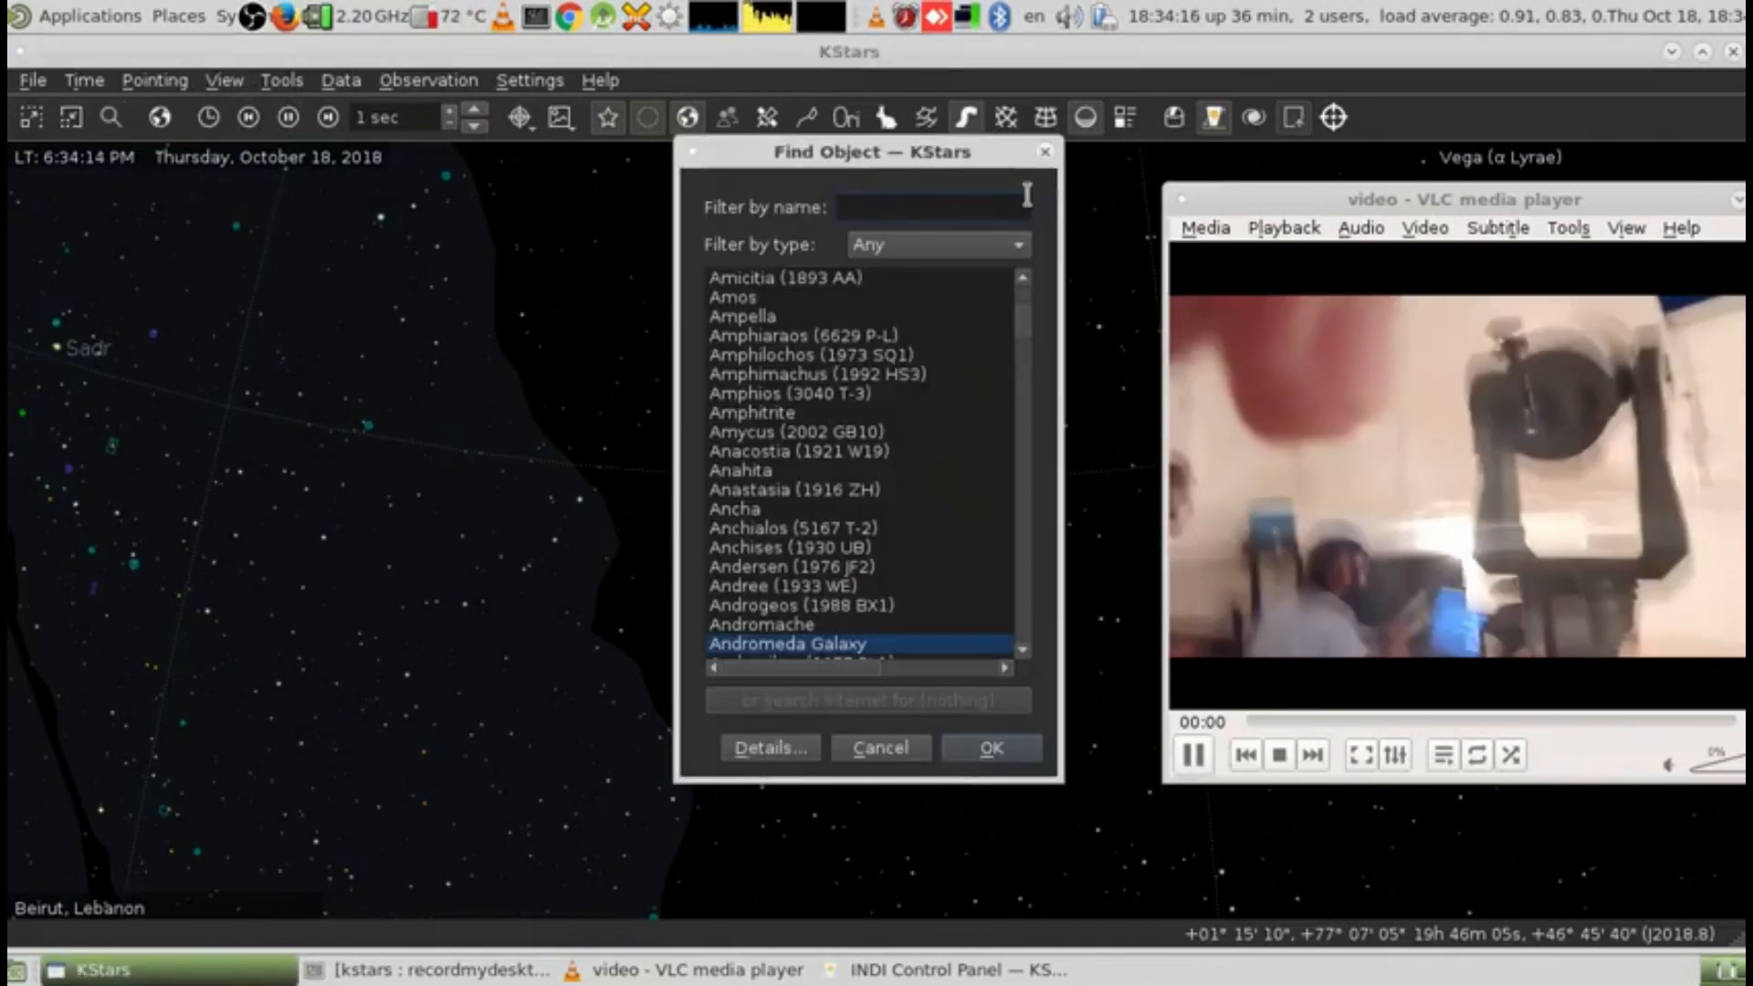
pyautogui.write('vega')
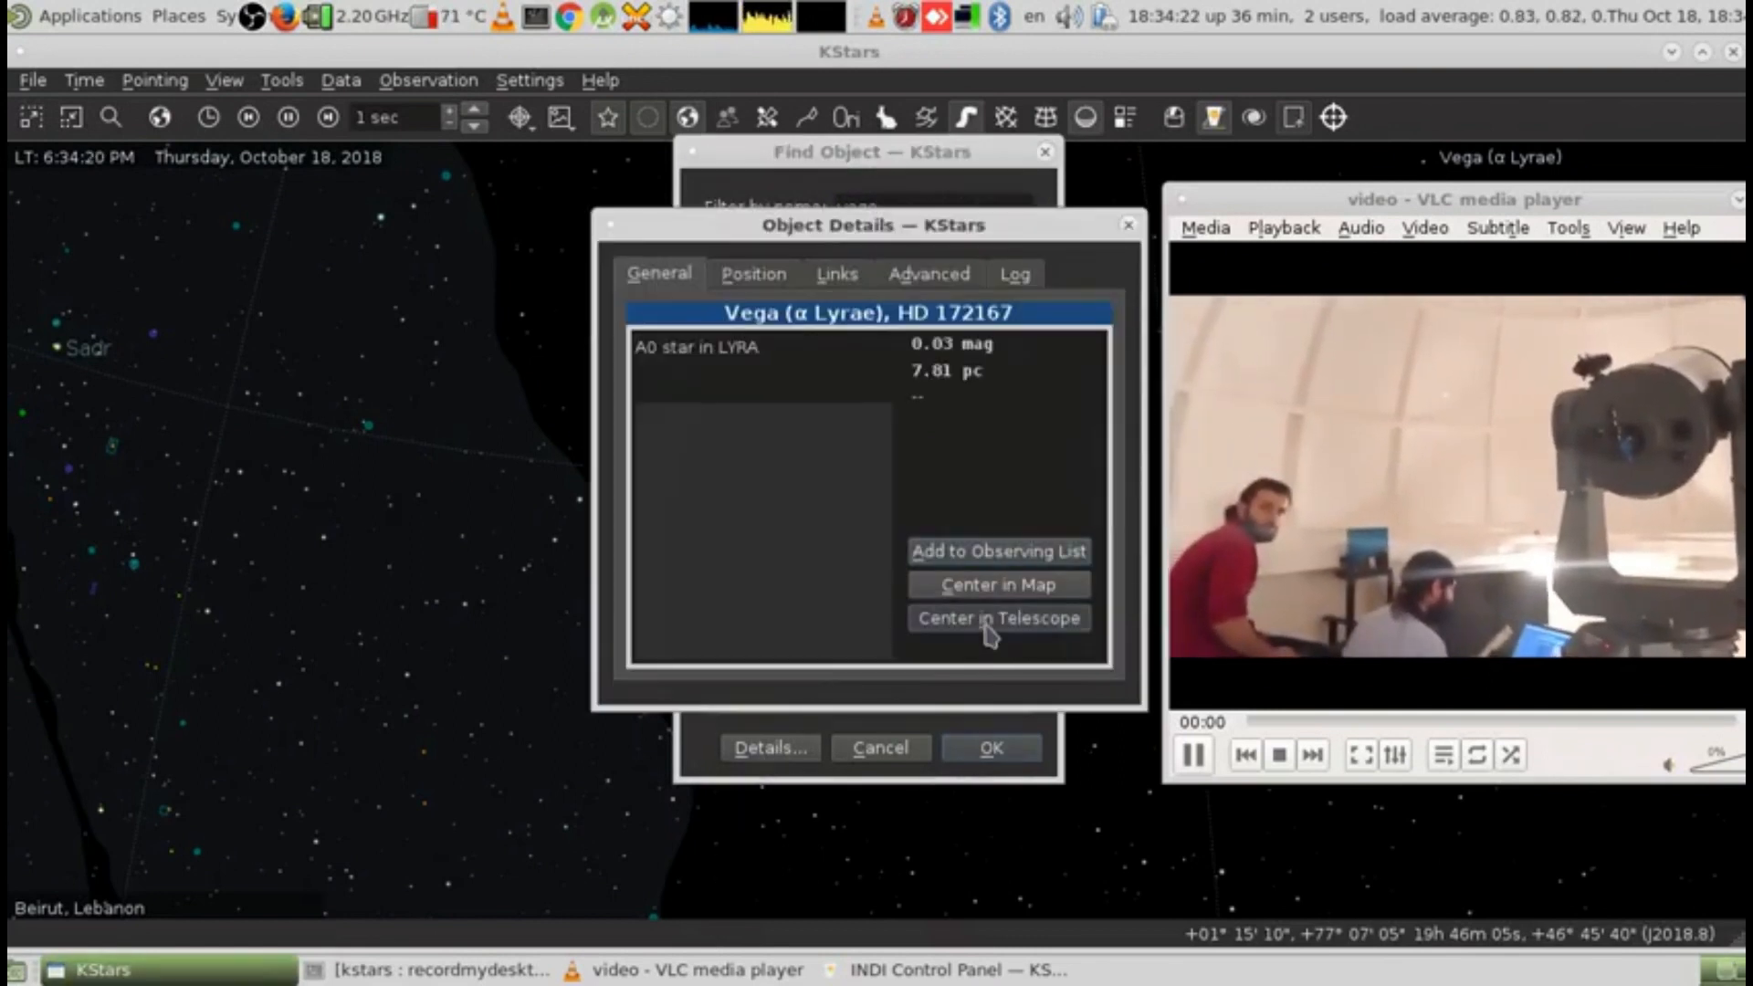
pyautogui.click(998, 618)
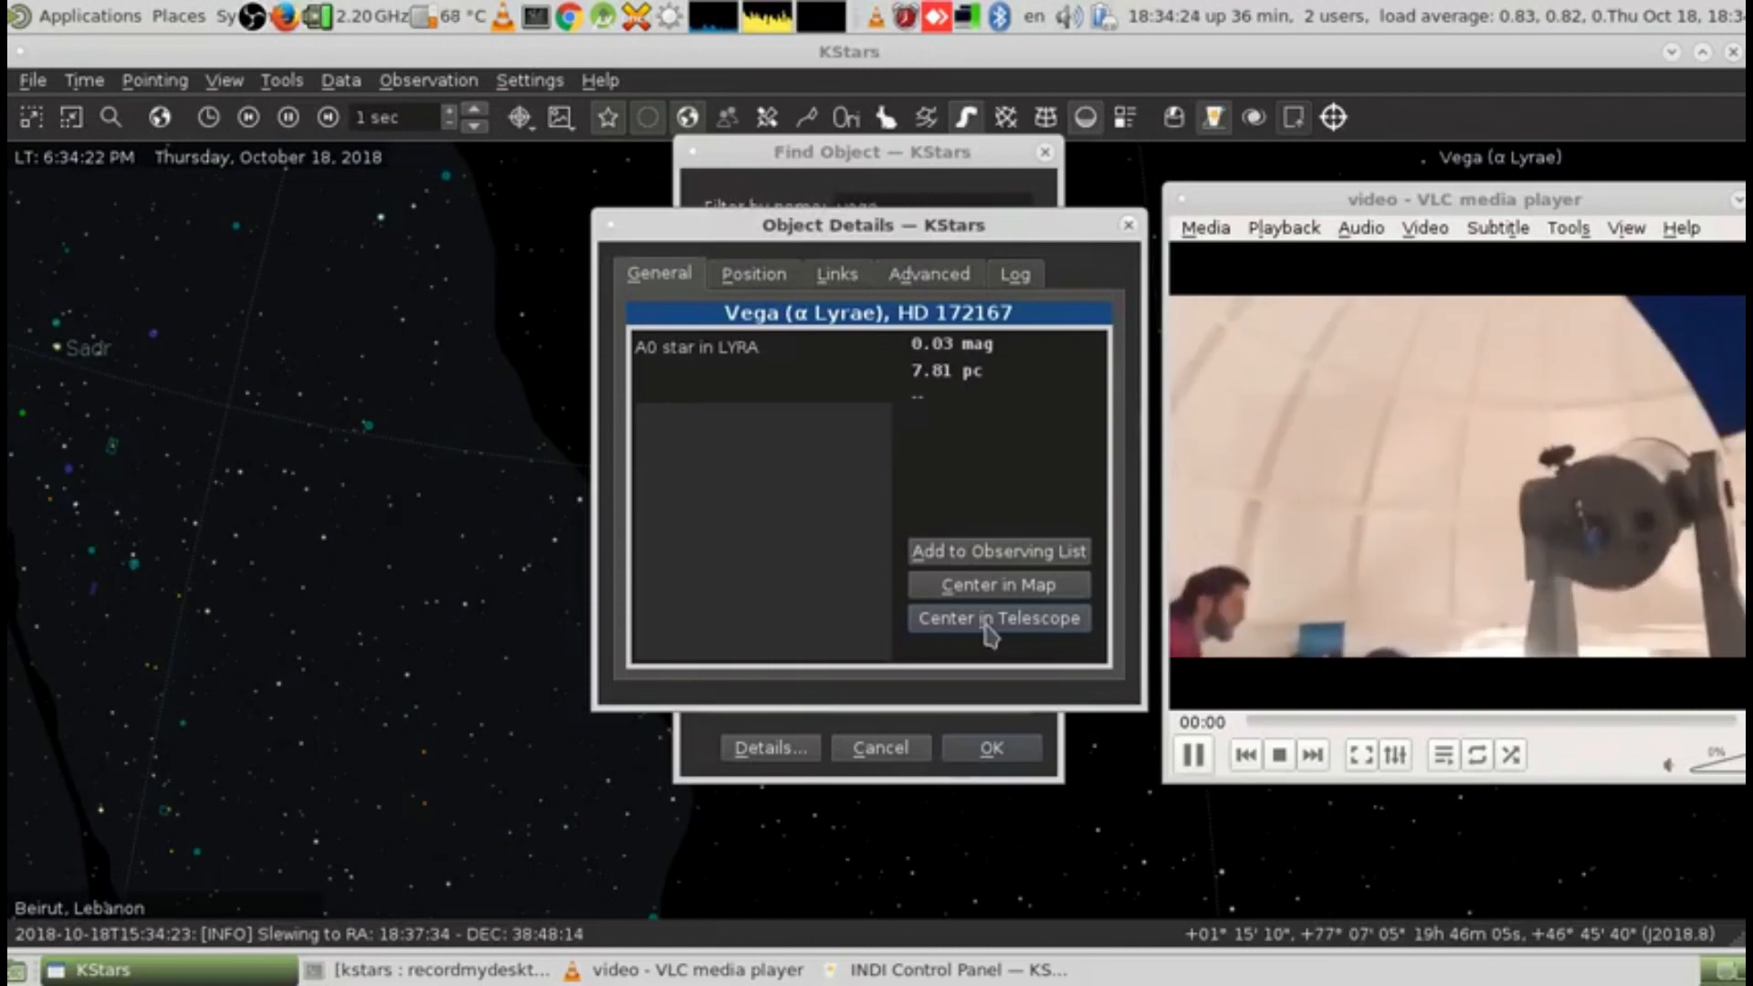